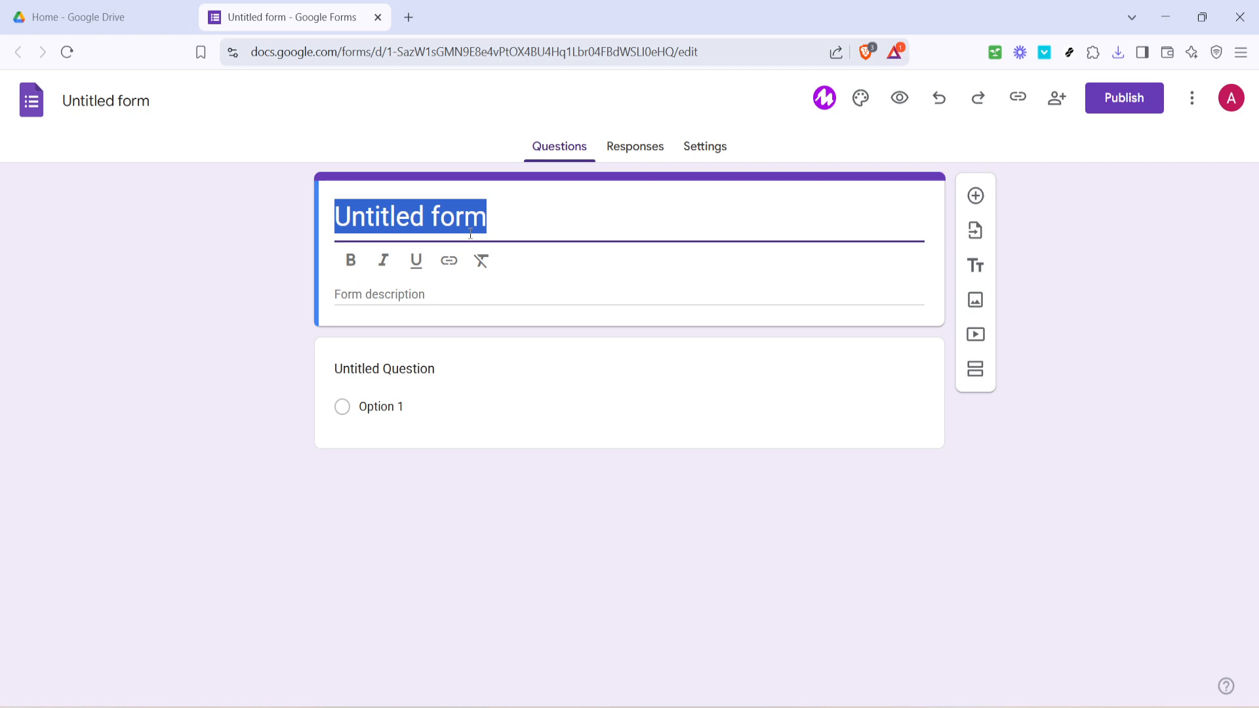
Title the form 'File' and word the first question 'What is the password?'.
{"action": "type", "text": "File"}
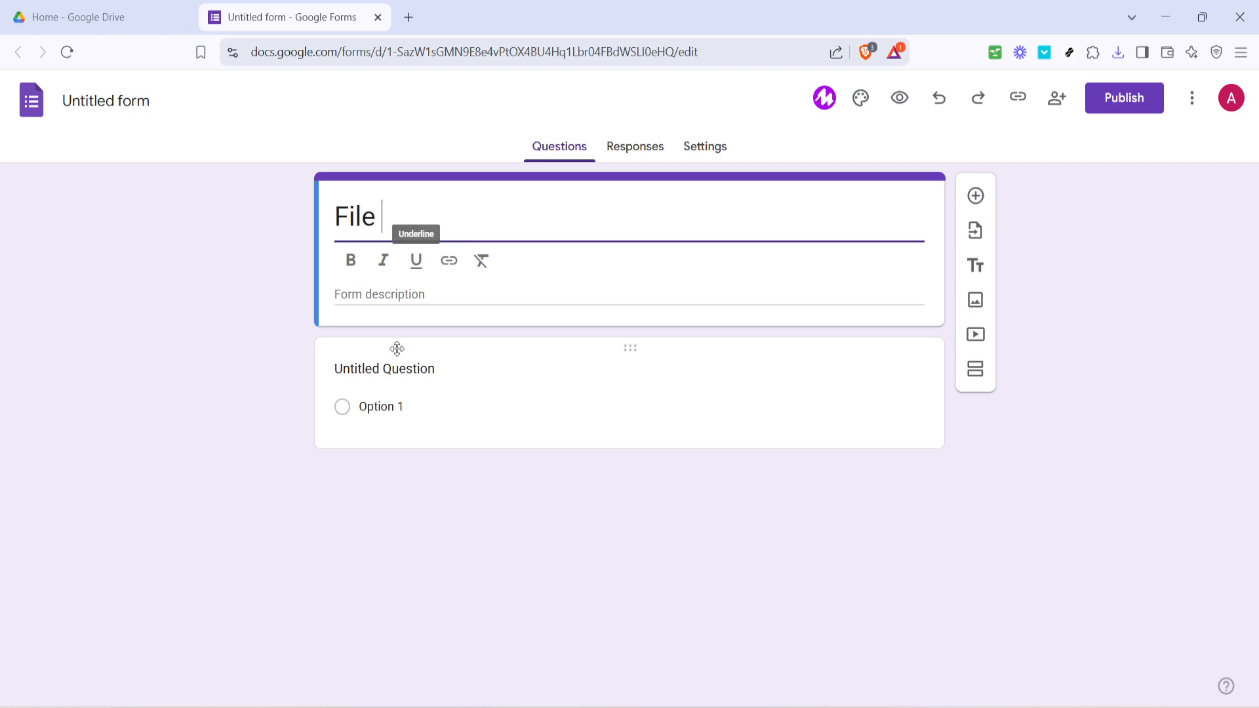
{"action": "left_click", "coordinate": [385, 369]}
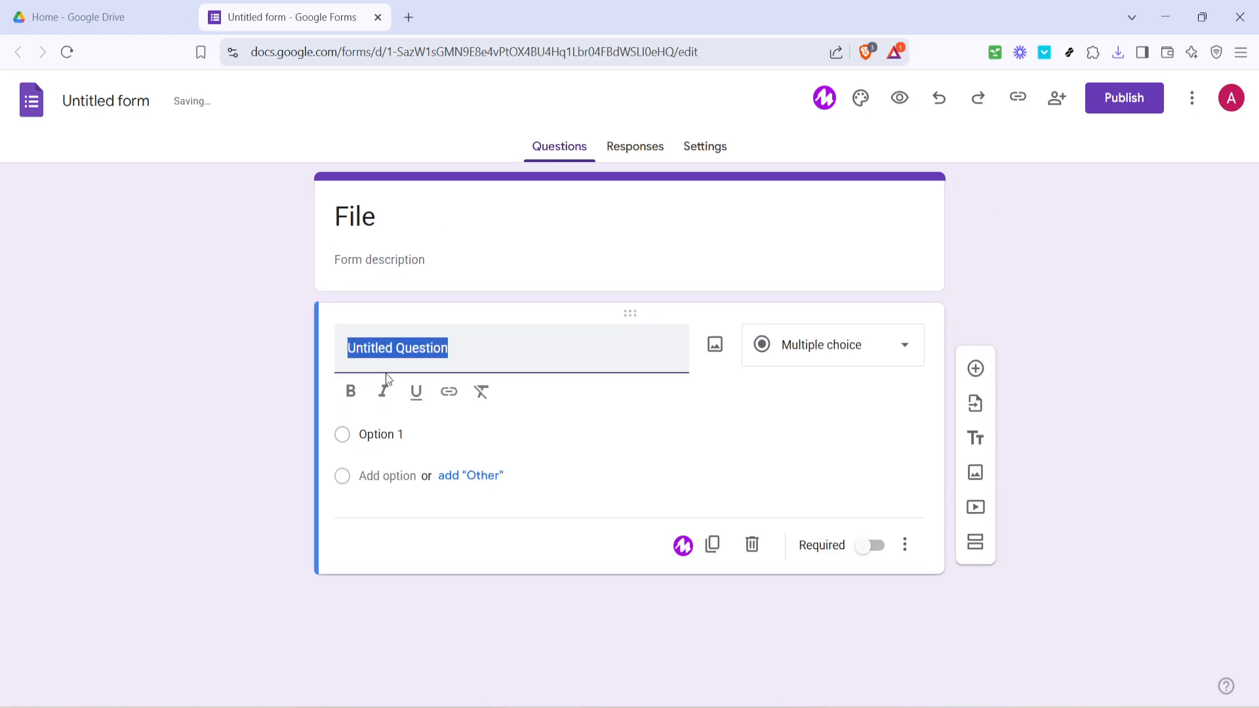
{"action": "type", "text": "Wha"}
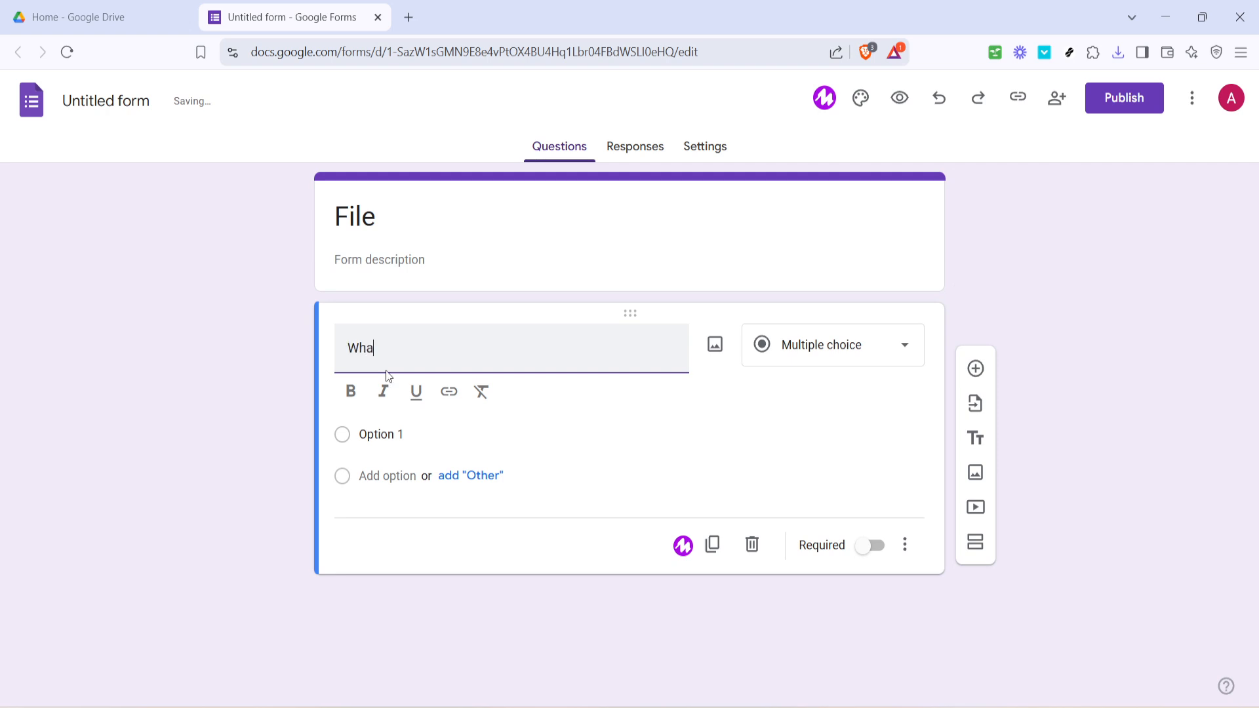
{"action": "type", "text": "t is the"}
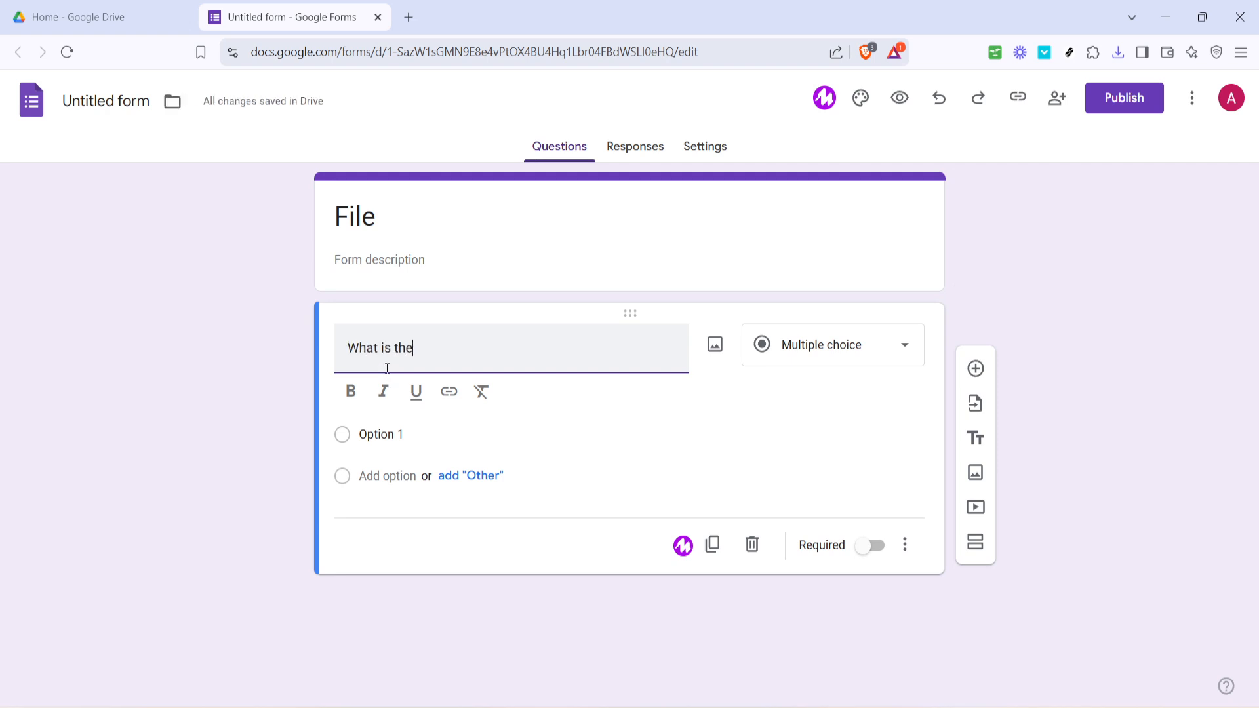
{"action": "type", "text": "passwo"}
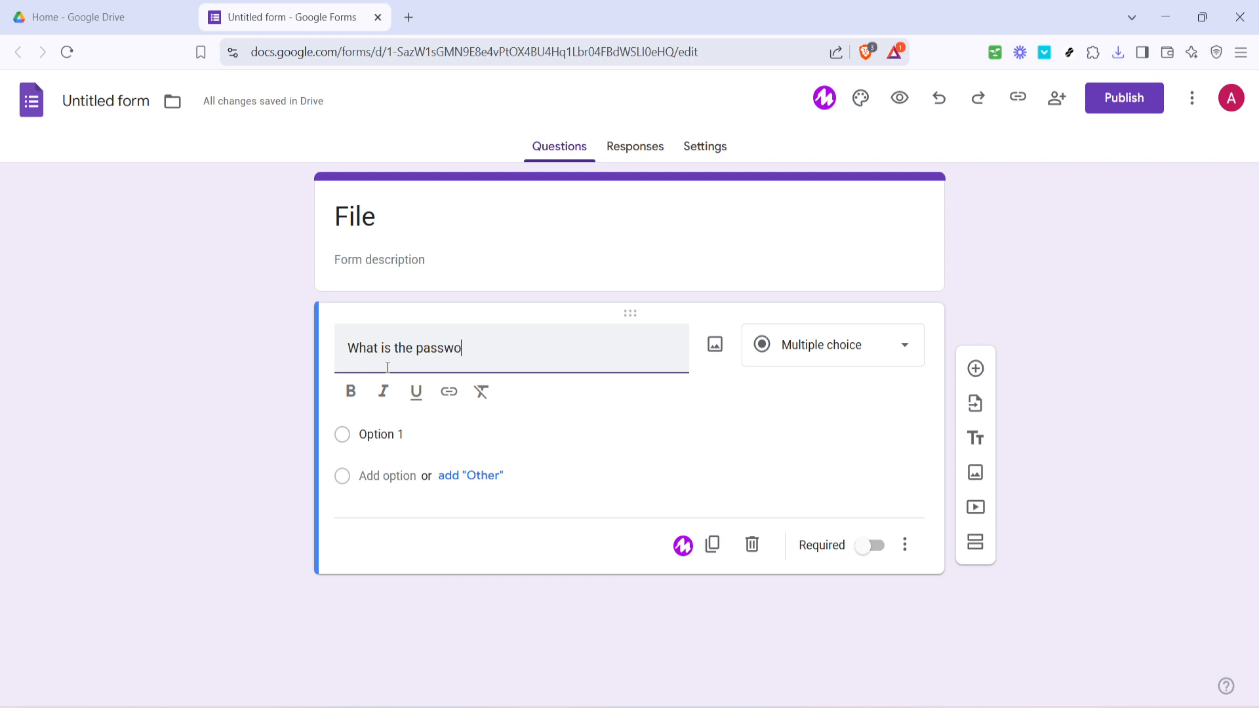
{"action": "type", "text": "rd?"}
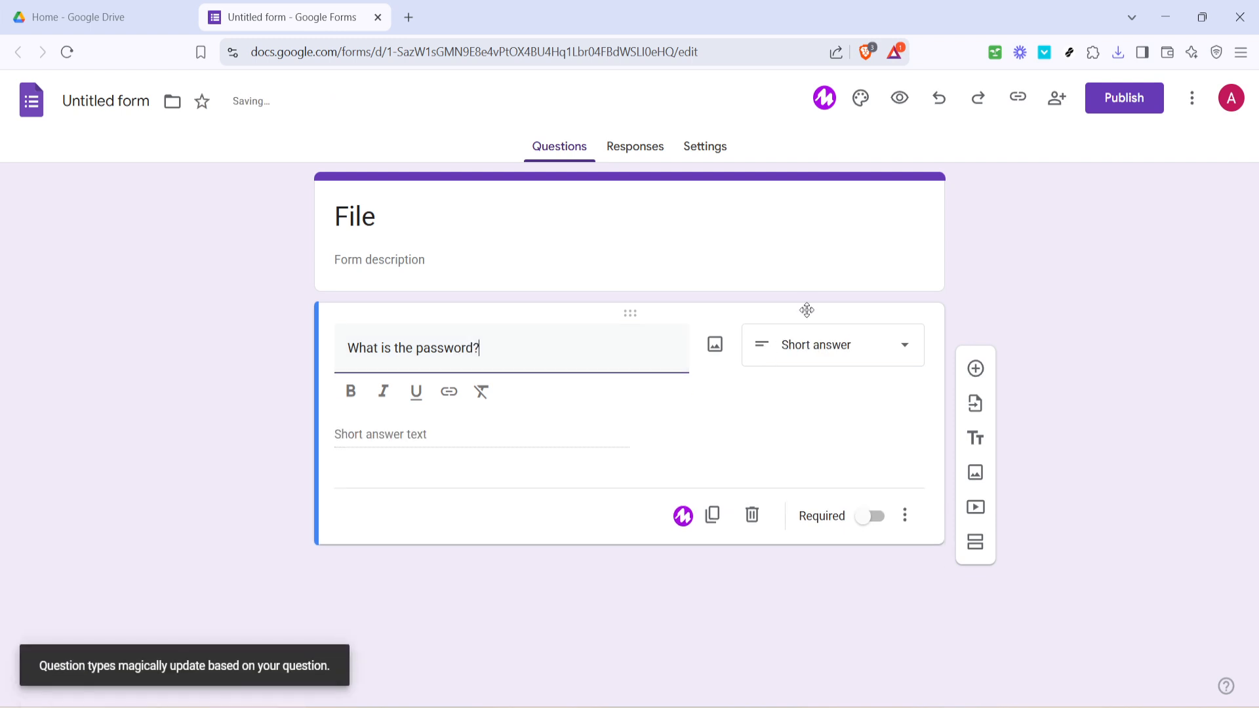
{"action": "left_click", "coordinate": [830, 345]}
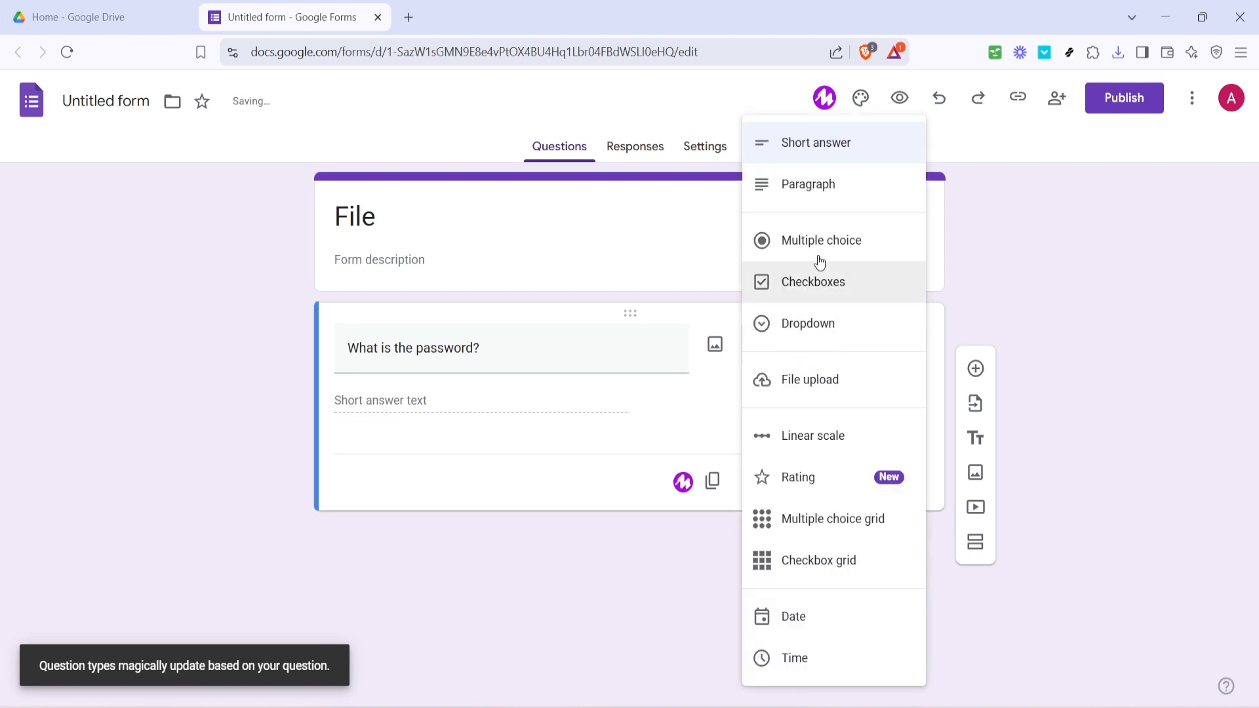
{"action": "mouse_move", "coordinate": [828, 160]}
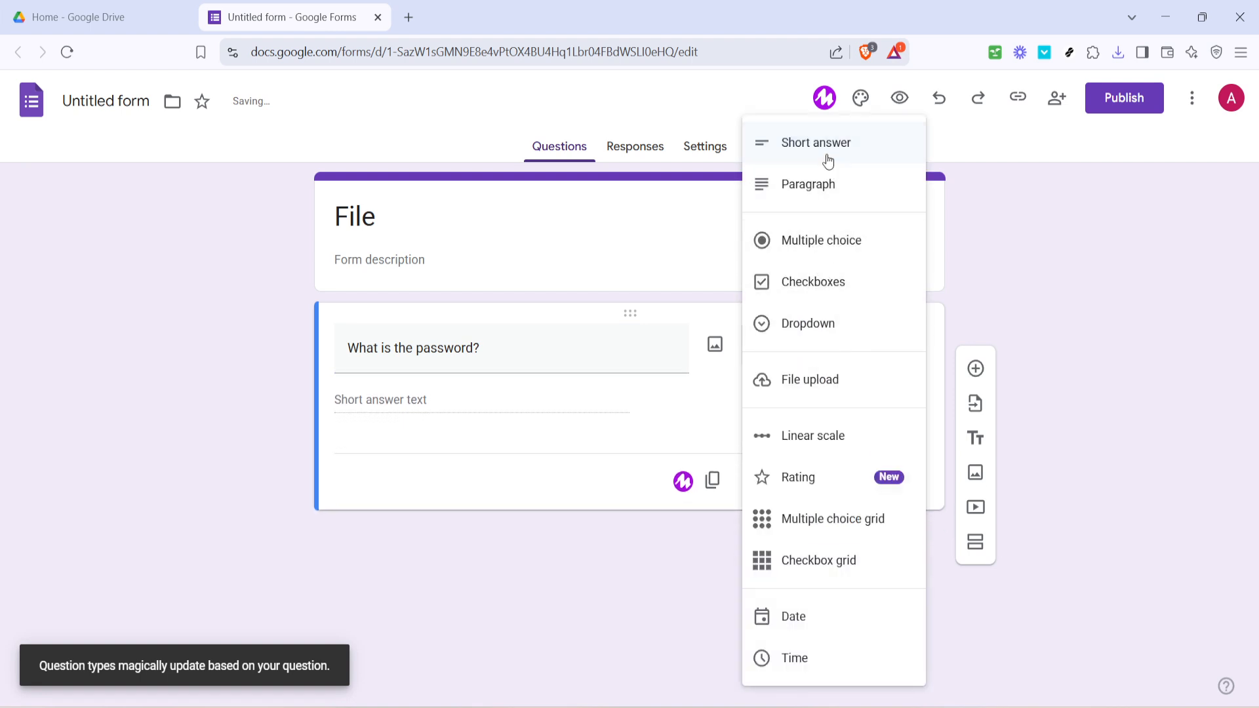
{"action": "left_click", "coordinate": [814, 142]}
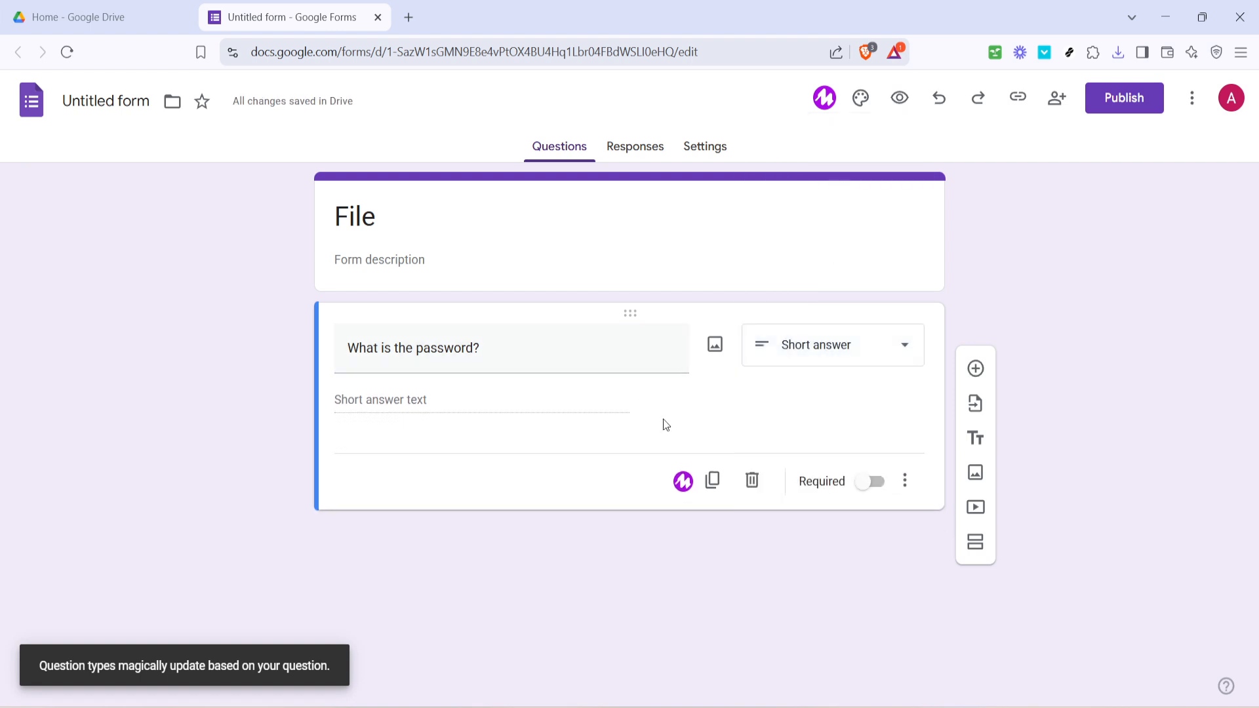
{"action": "mouse_move", "coordinate": [785, 439]}
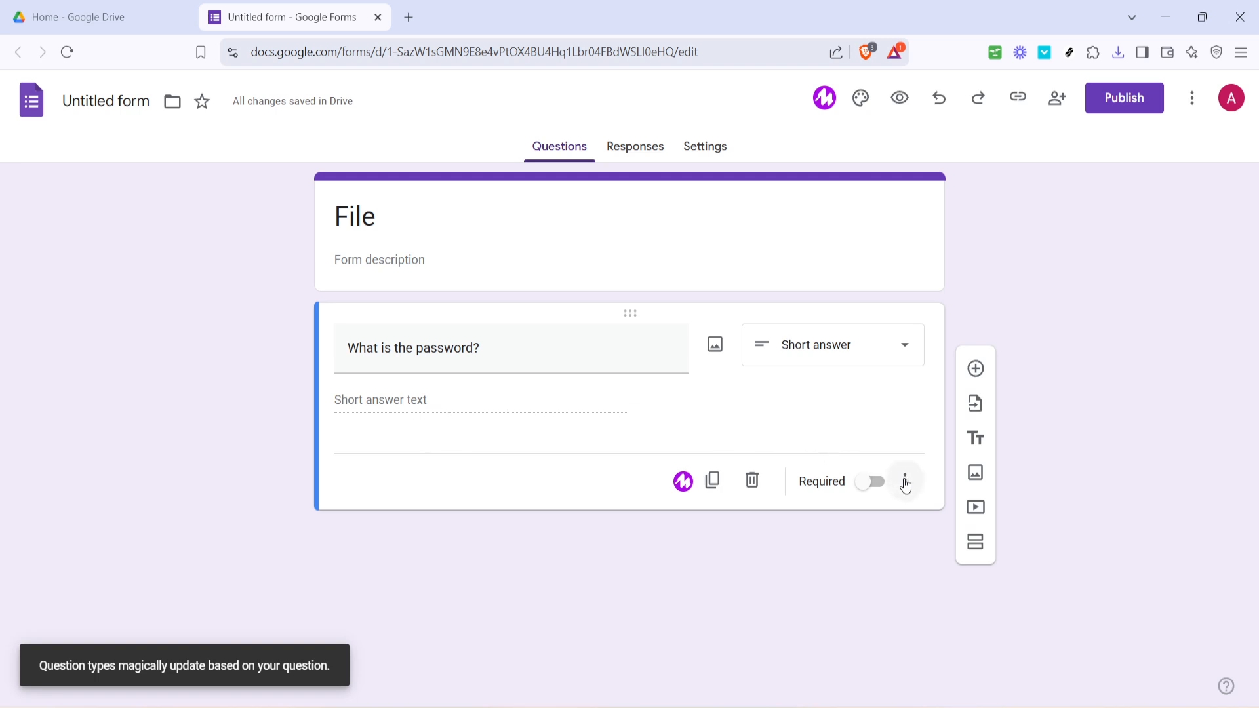
{"action": "mouse_move", "coordinate": [426, 434]}
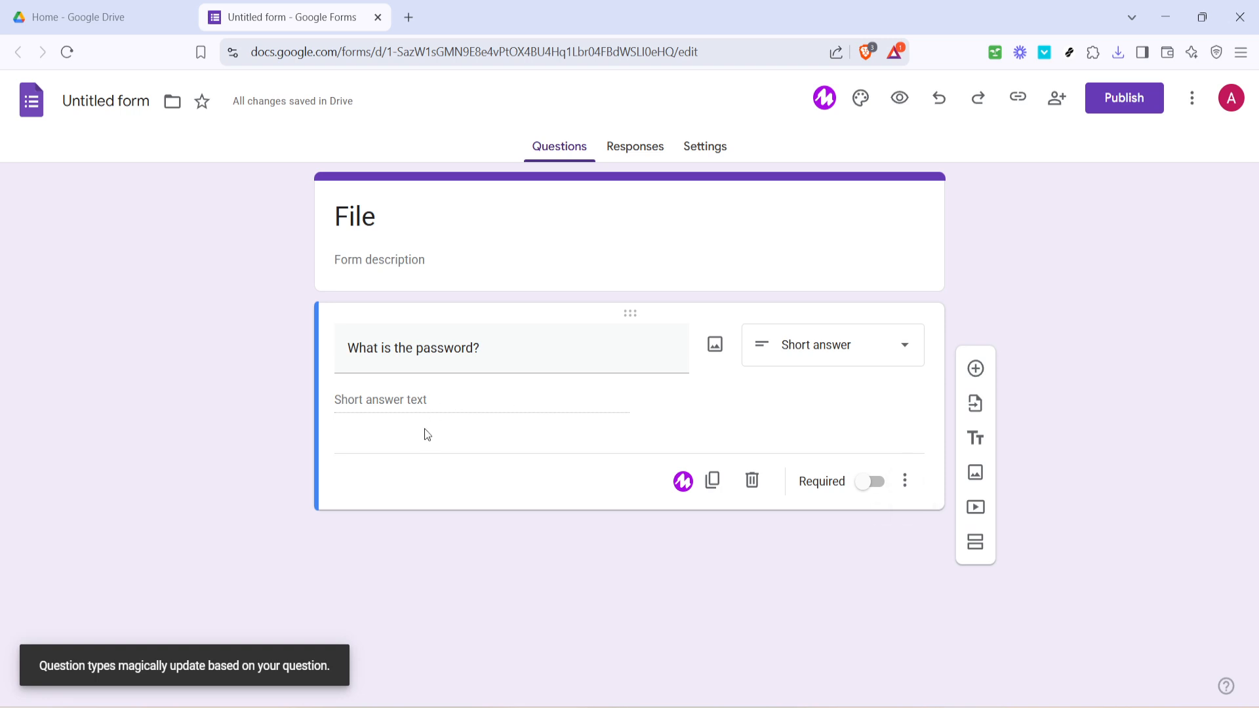
{"action": "mouse_move", "coordinate": [913, 477]}
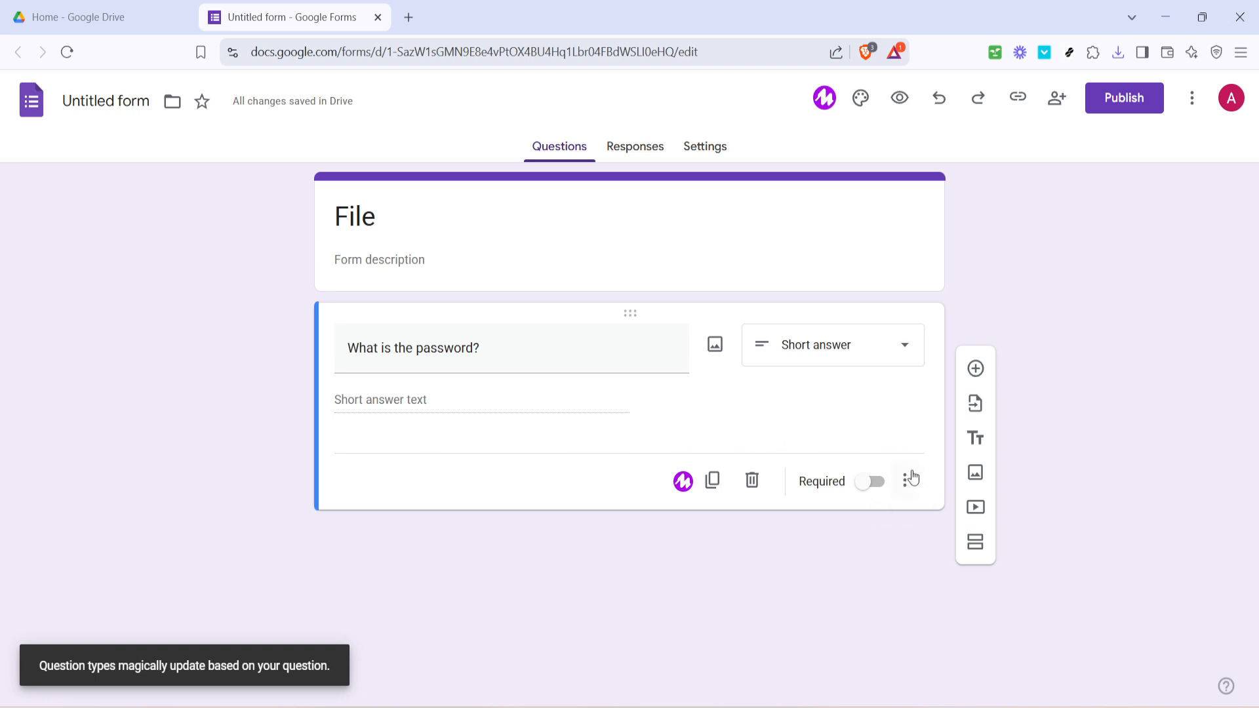
Enable Response validation on the password question from its three-dot menu.
{"action": "left_click", "coordinate": [906, 481]}
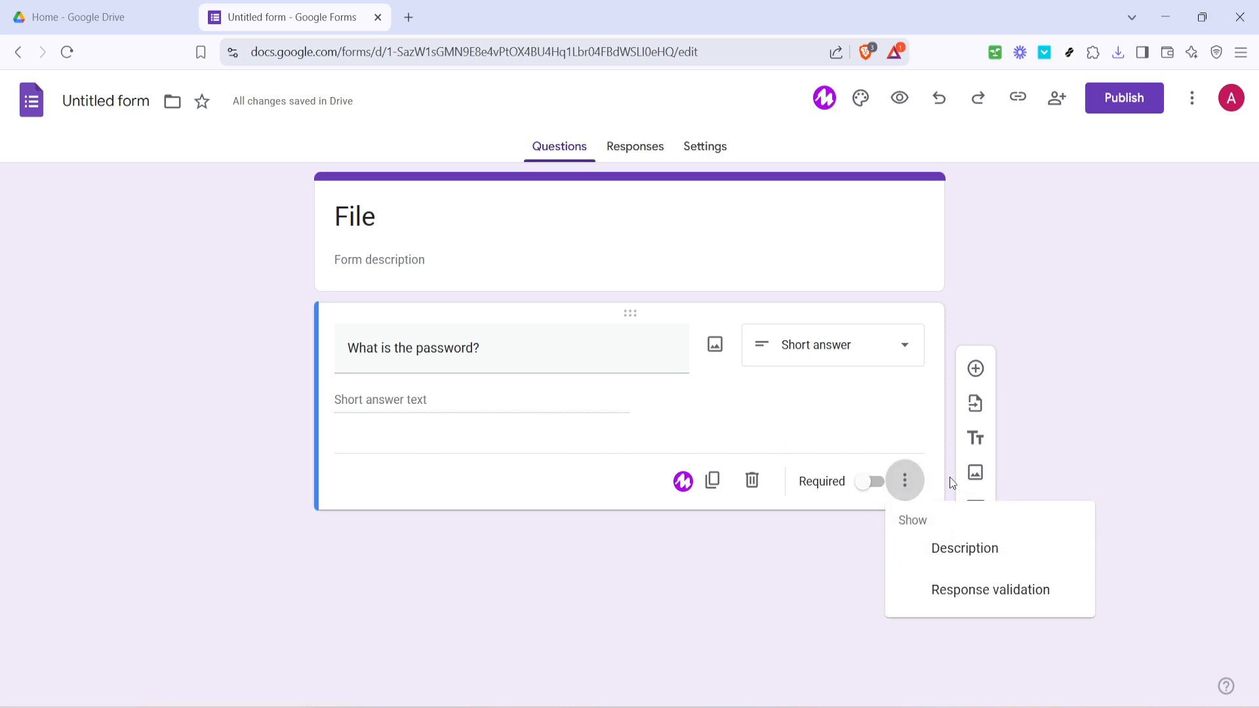
{"action": "mouse_move", "coordinate": [990, 589]}
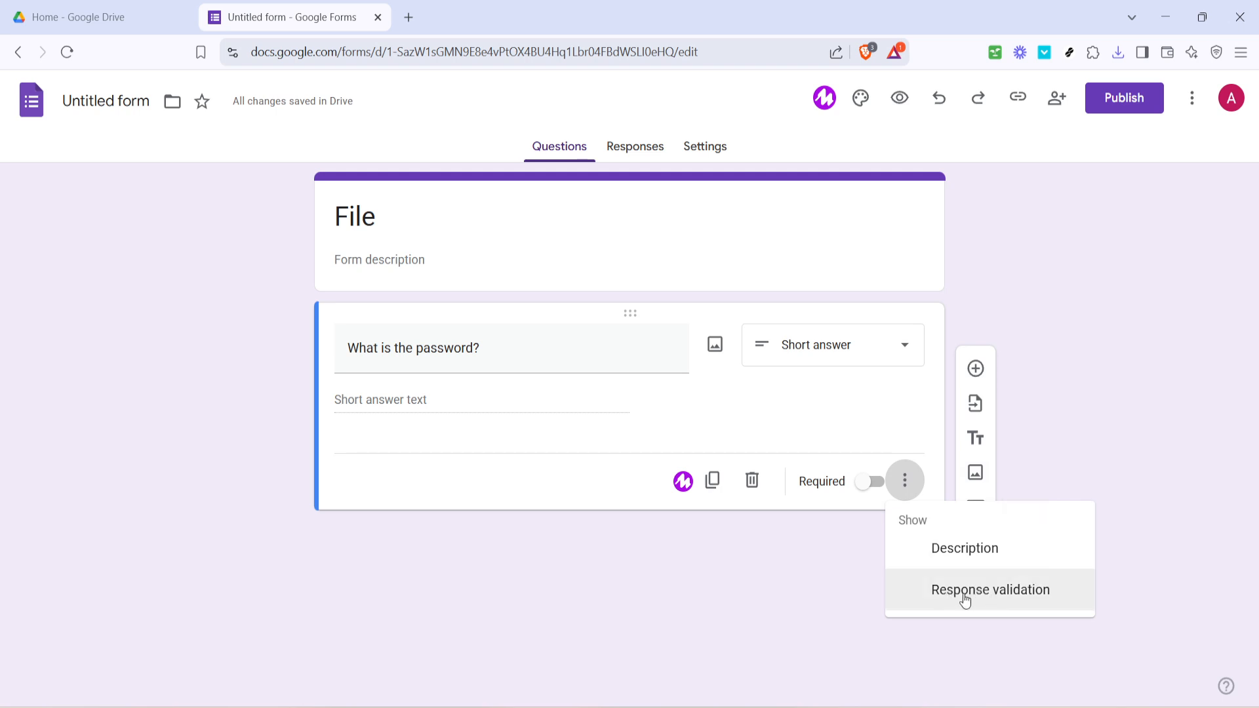
{"action": "left_click", "coordinate": [990, 588]}
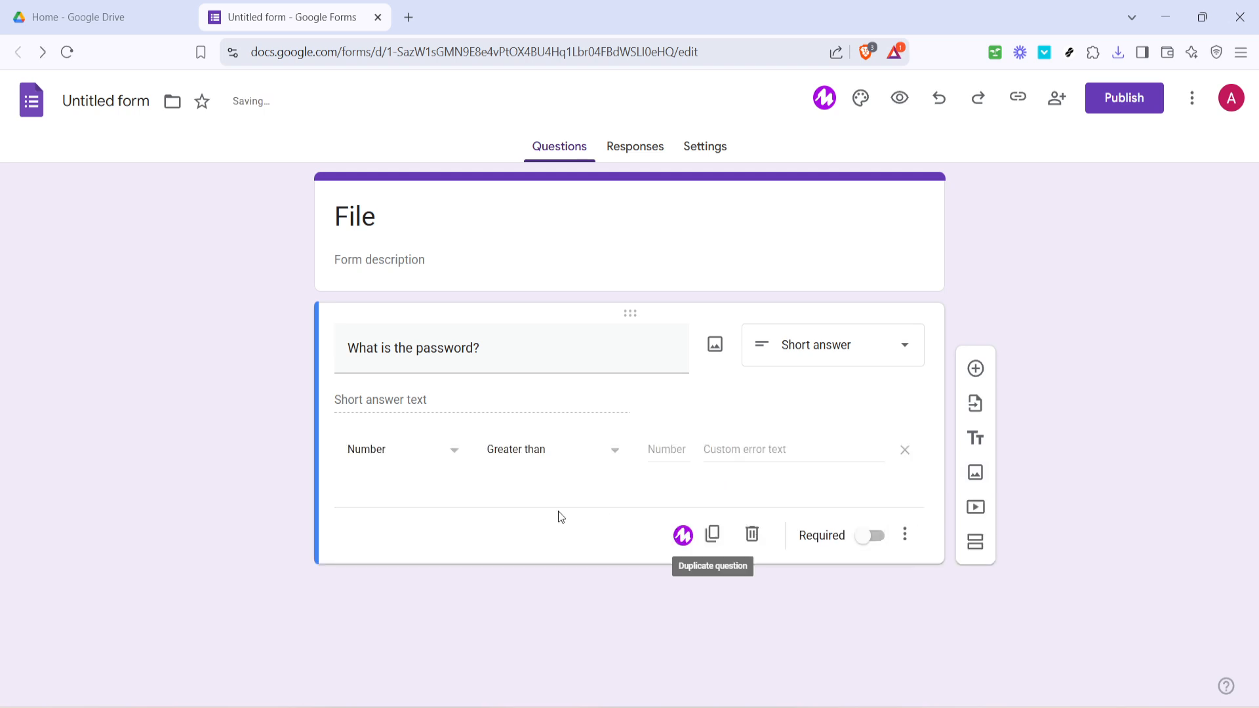
{"action": "mouse_move", "coordinate": [844, 450]}
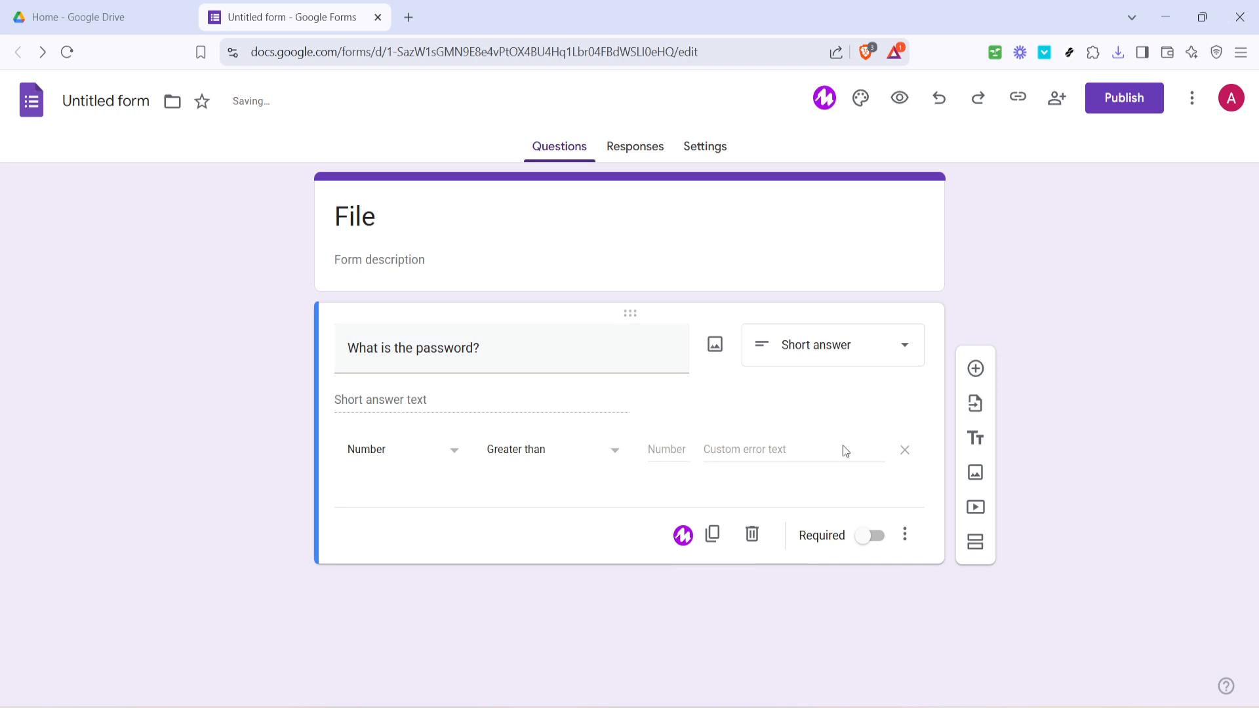
{"action": "mouse_move", "coordinate": [434, 501]}
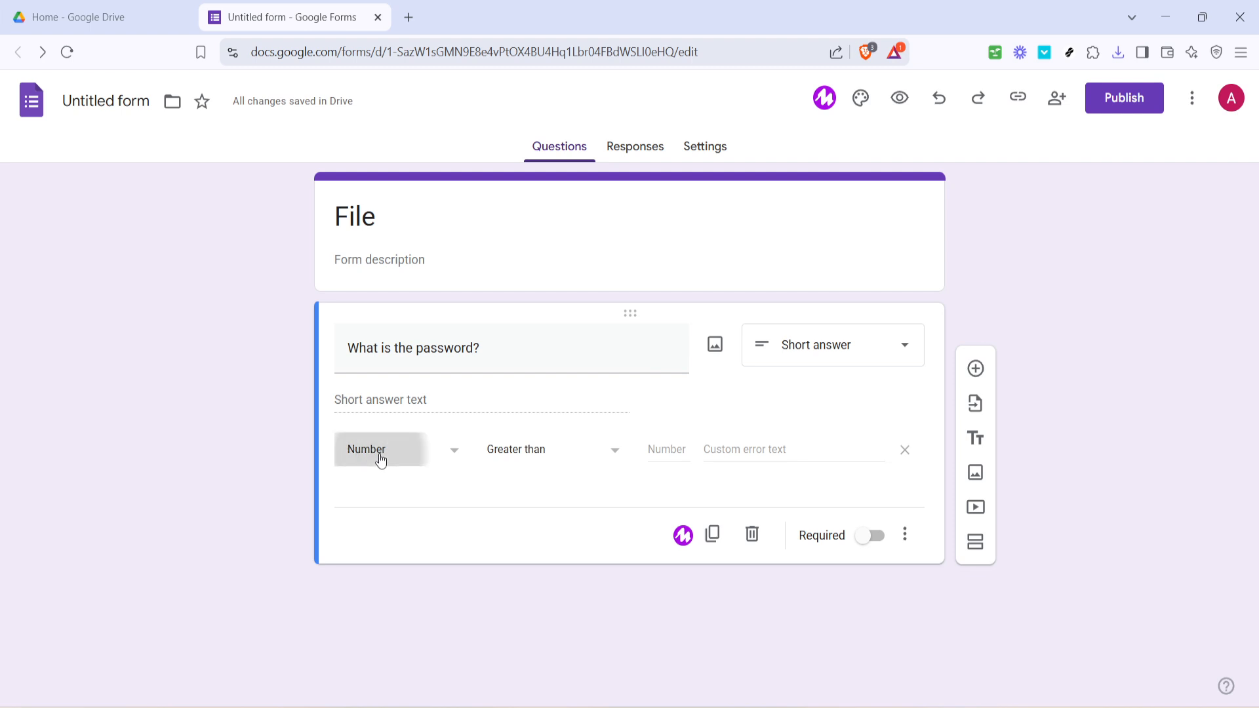
Set validation to Text containing 'password'.
{"action": "left_click", "coordinate": [380, 448]}
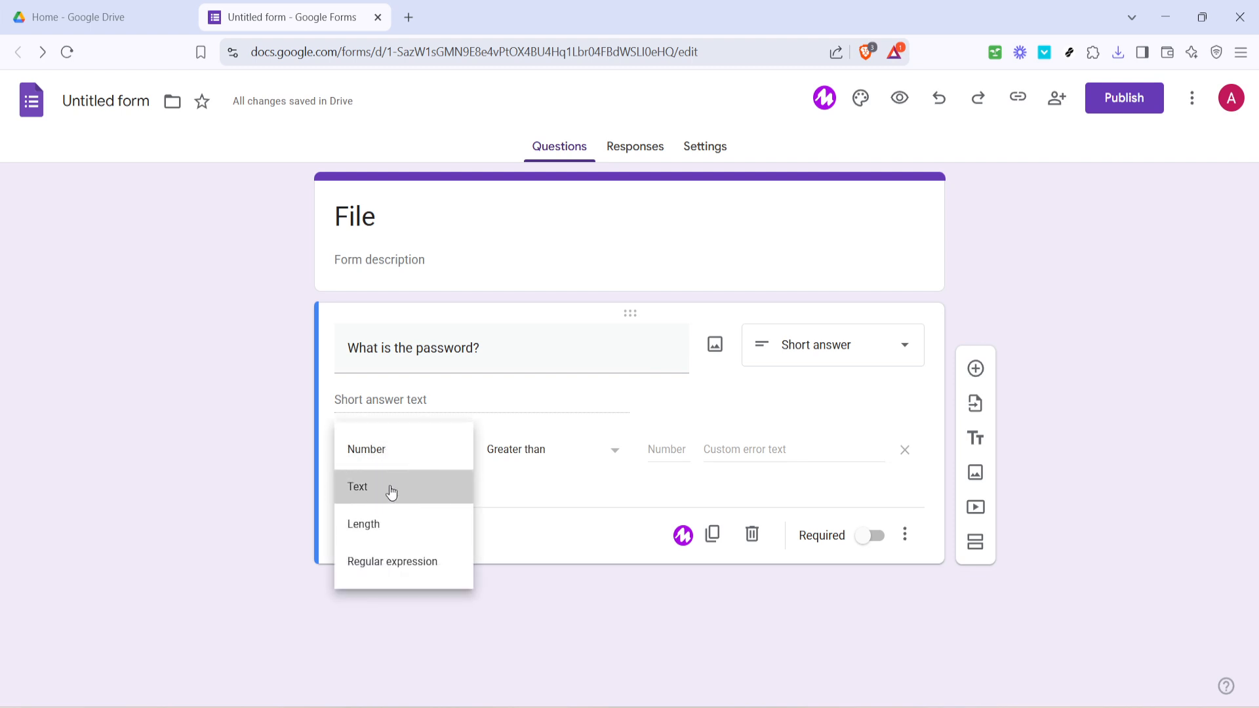
{"action": "left_click", "coordinate": [357, 486]}
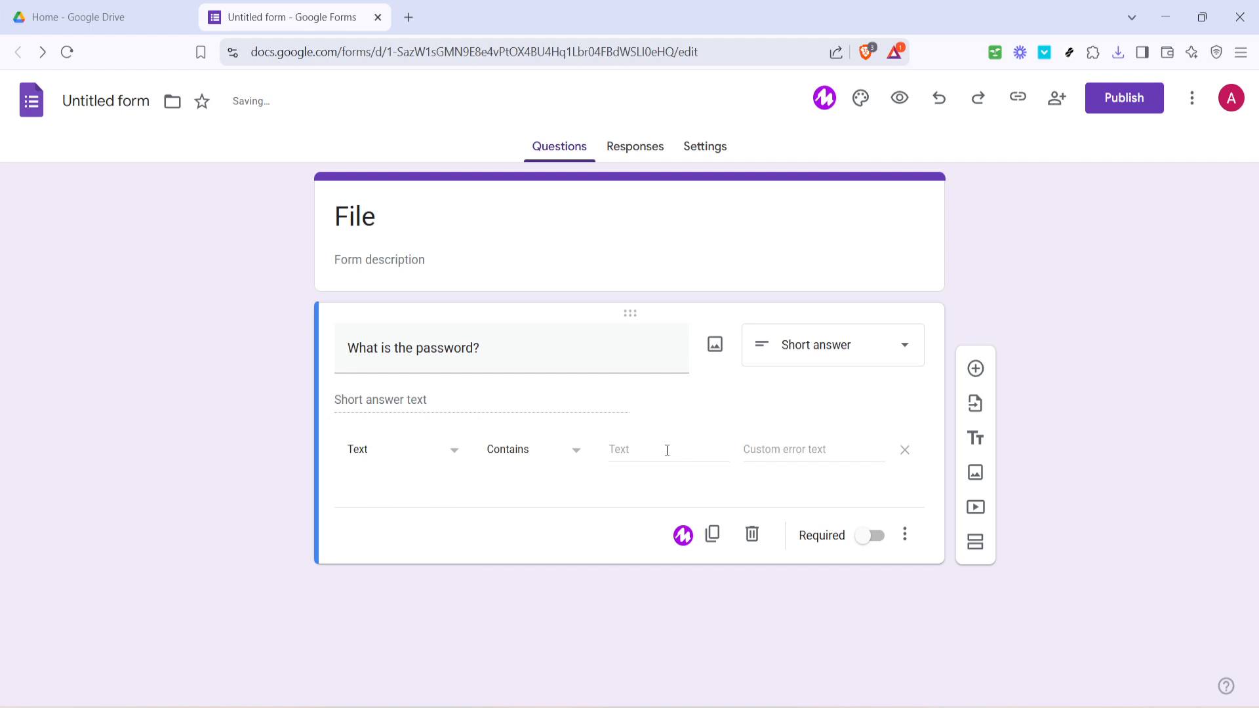
{"action": "type", "text": "p"}
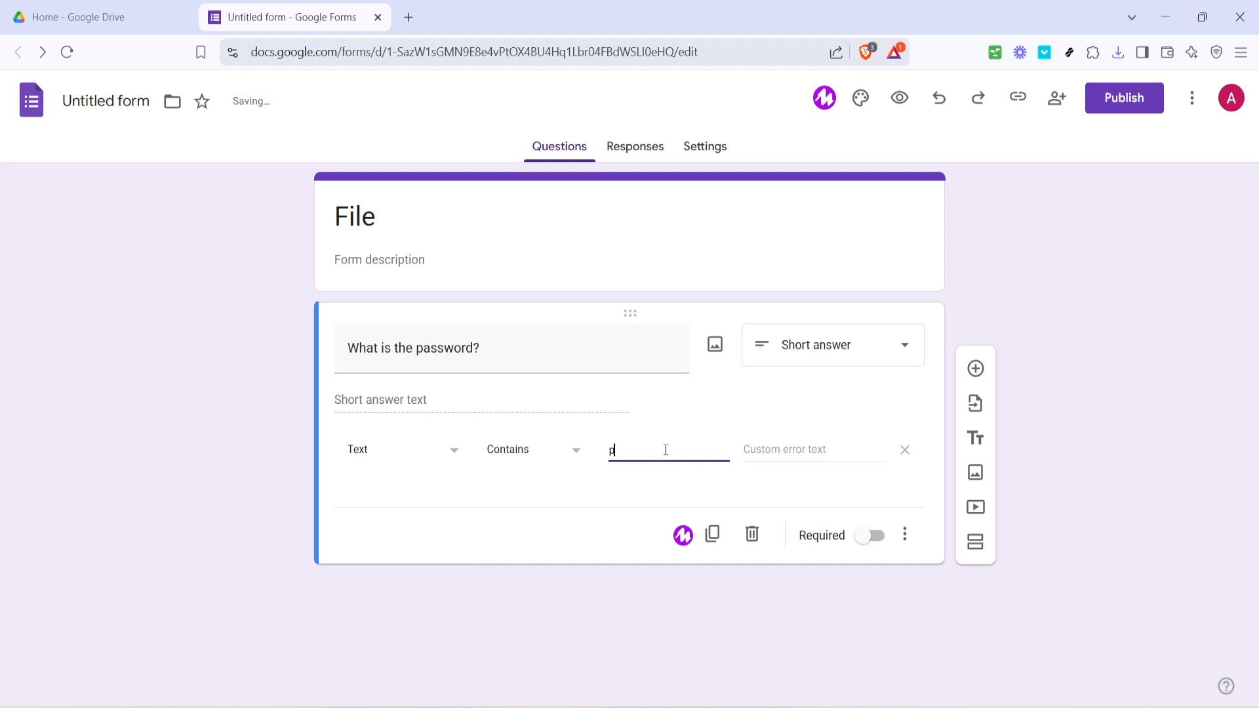
{"action": "type", "text": "asswo"}
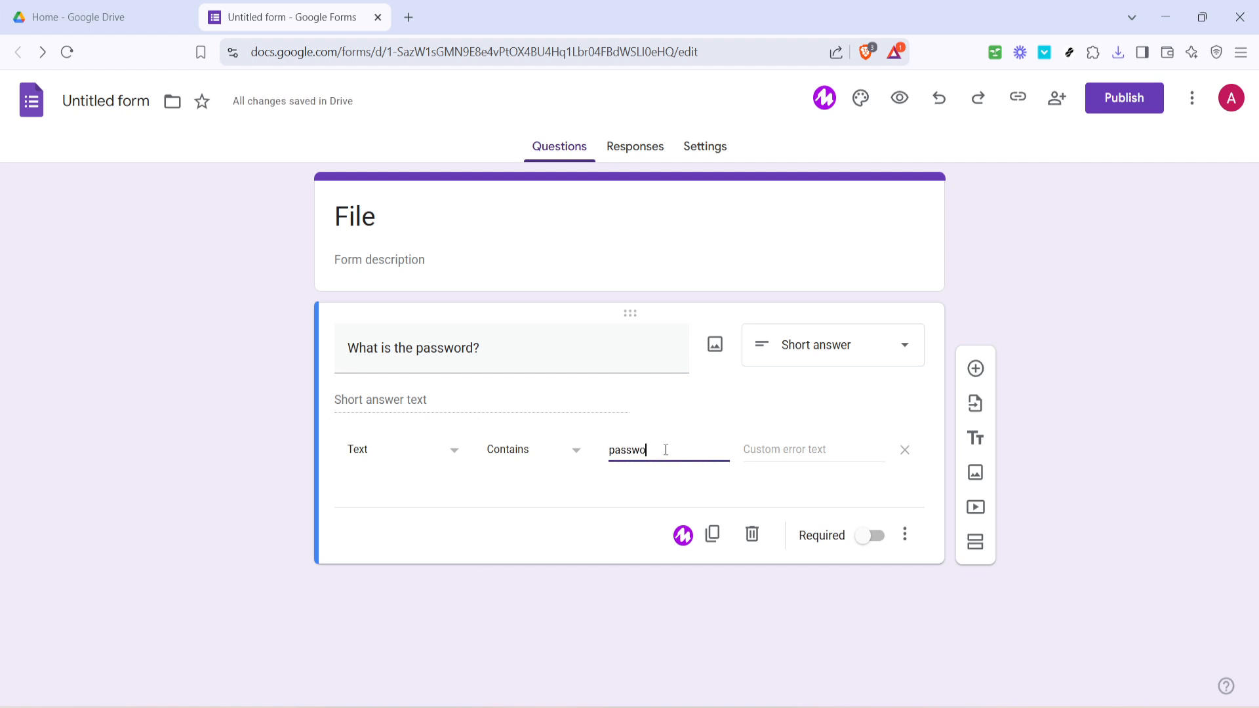
{"action": "type", "text": "rd"}
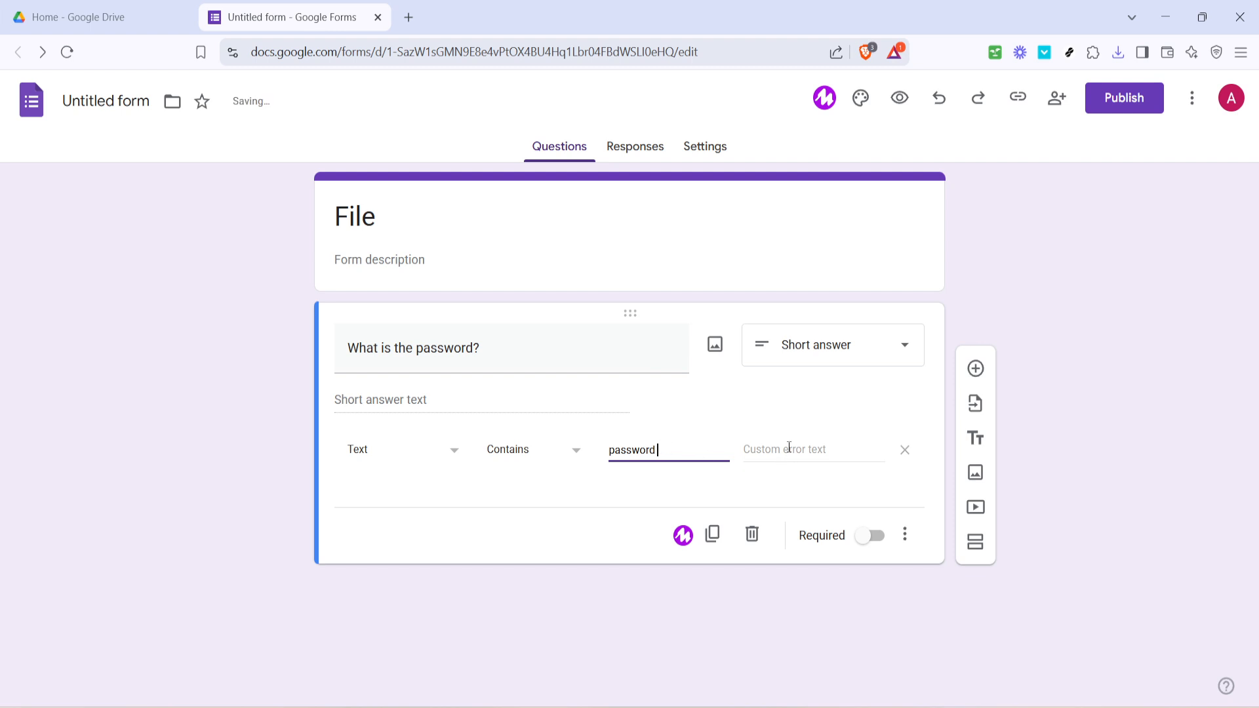
{"action": "mouse_move", "coordinate": [828, 448]}
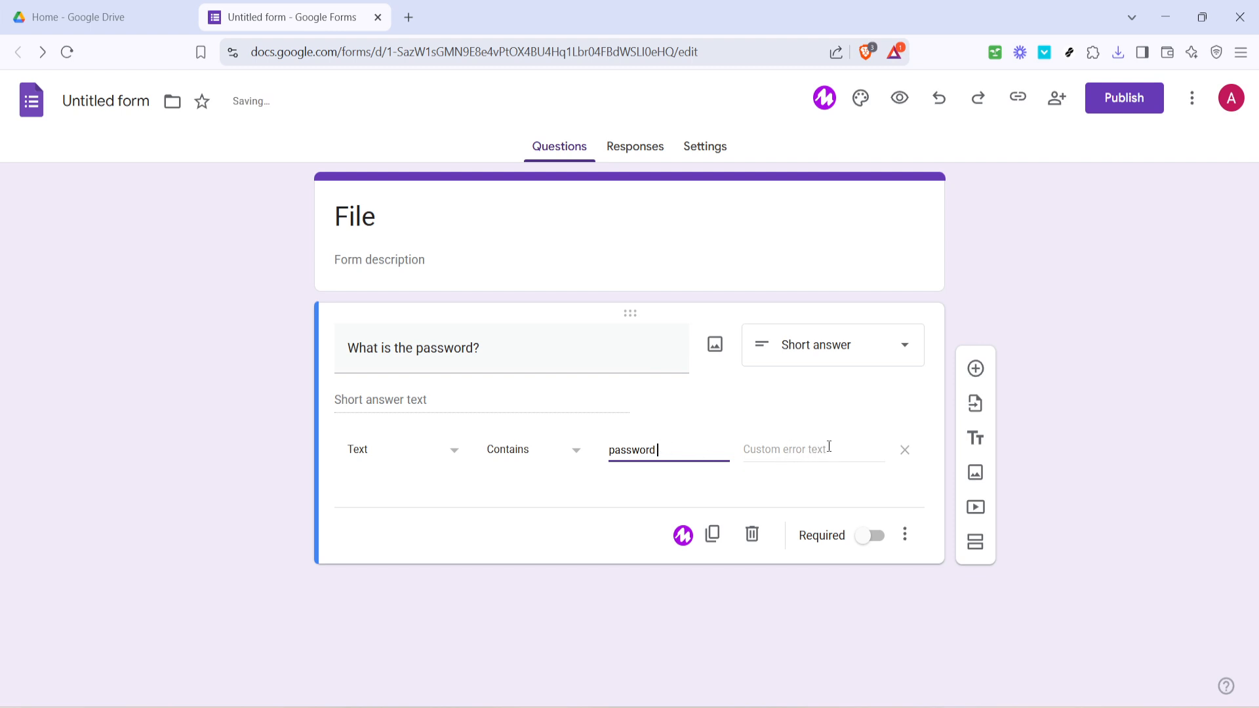
Set the custom error text to 'wrong password' and make the question required.
{"action": "left_click", "coordinate": [811, 448]}
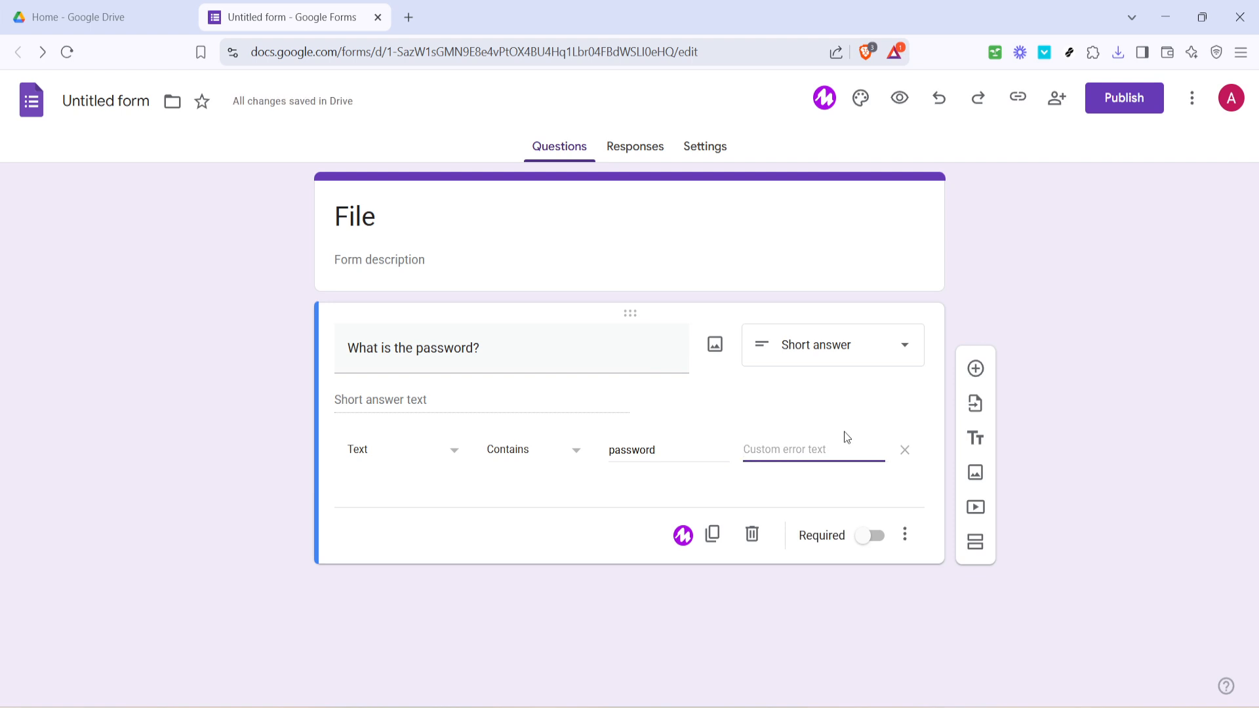
{"action": "type", "text": "wi"}
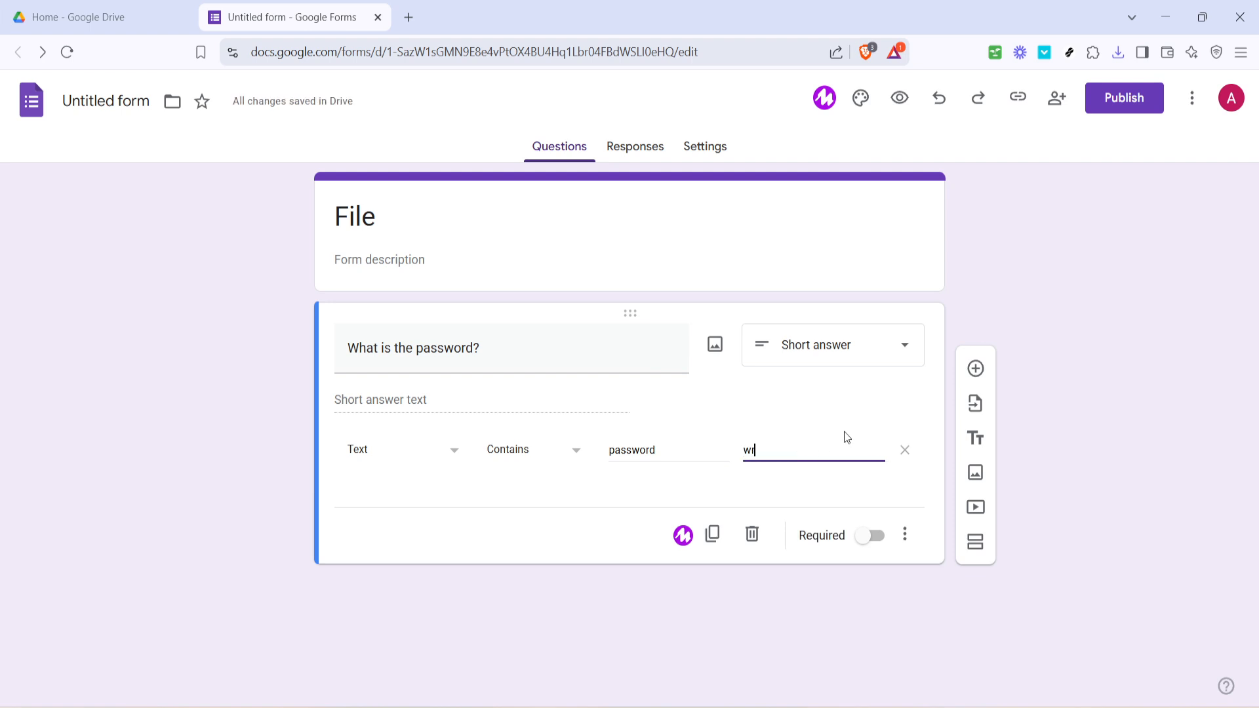
{"action": "type", "text": "wrong ap"}
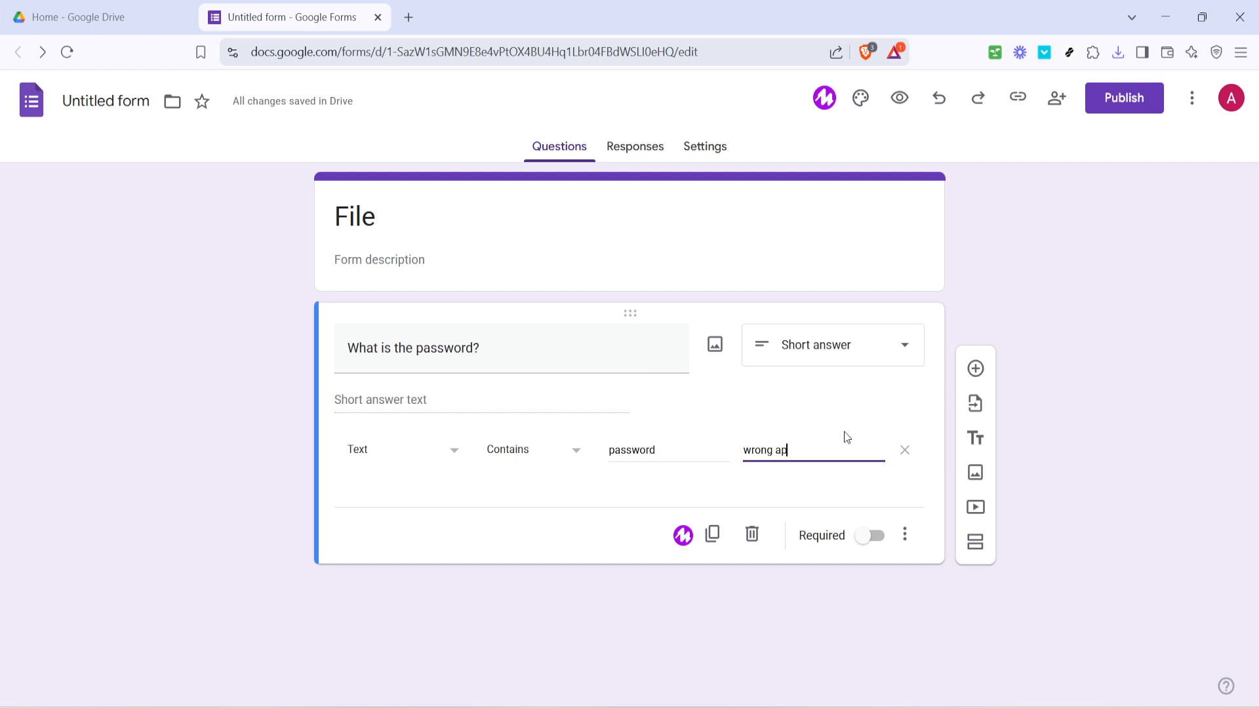
{"action": "type", "text": "opa"}
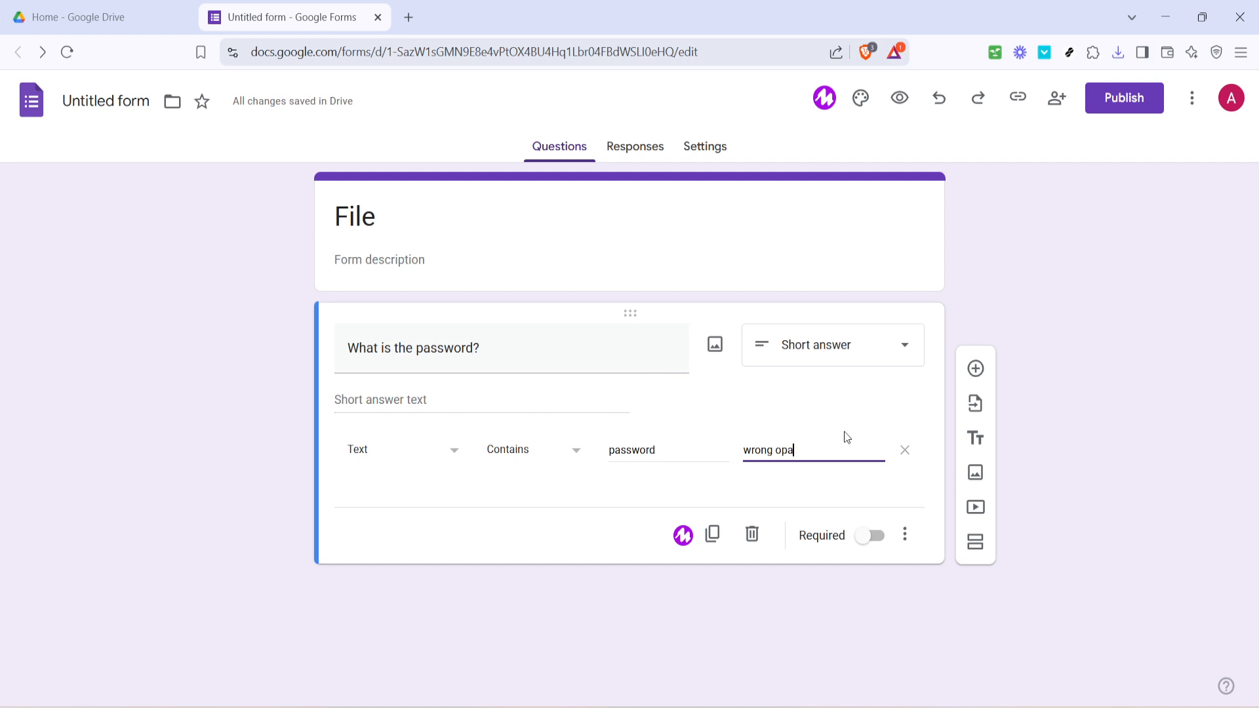
{"action": "key", "text": "Backspace"}
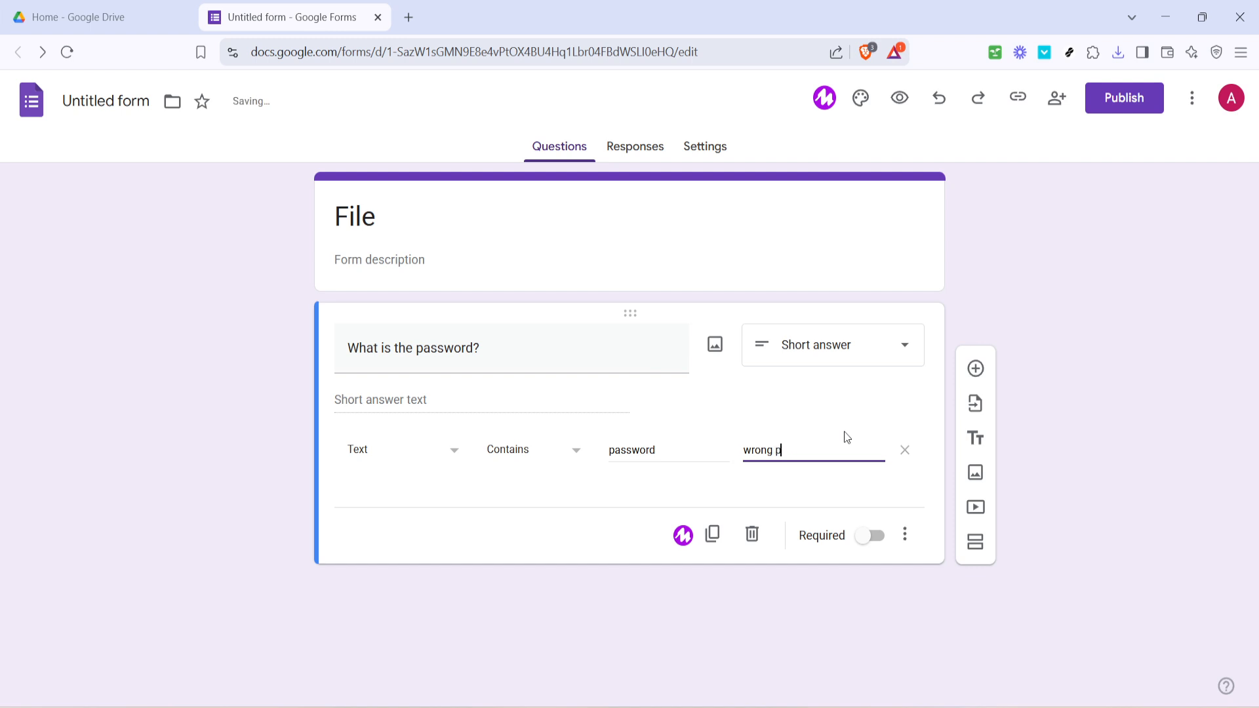
{"action": "type", "text": "assword"}
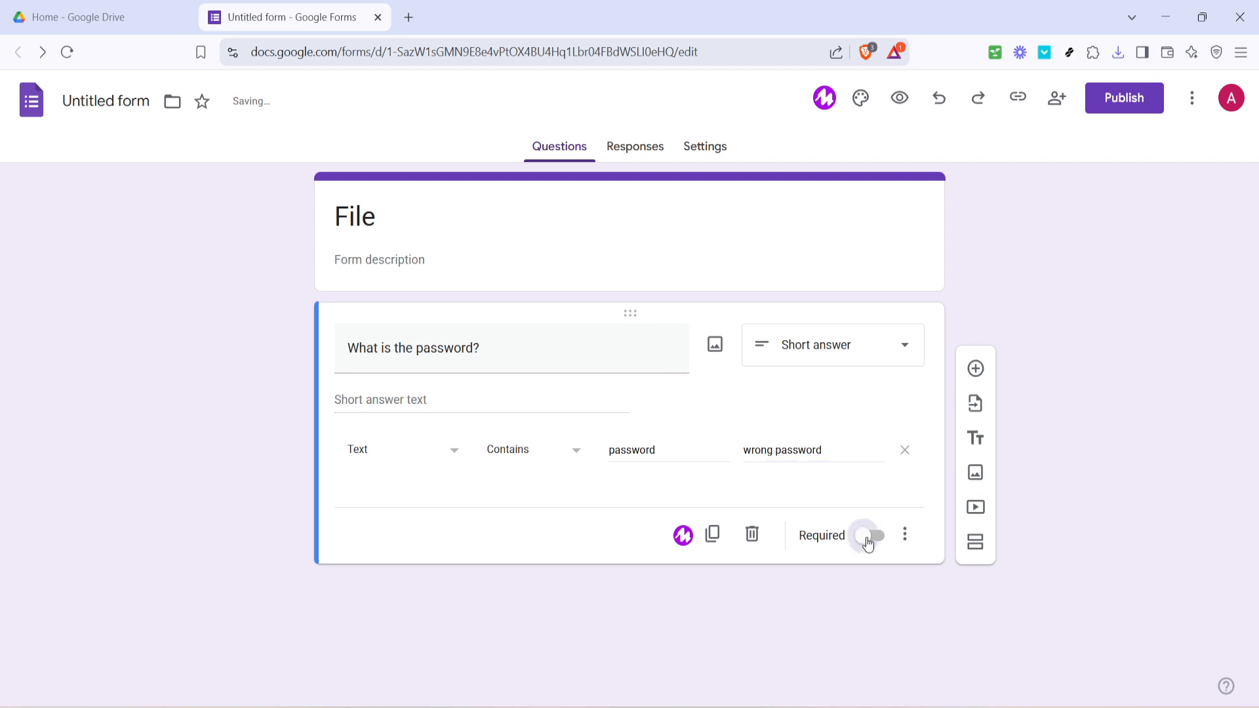
{"action": "left_click", "coordinate": [868, 535]}
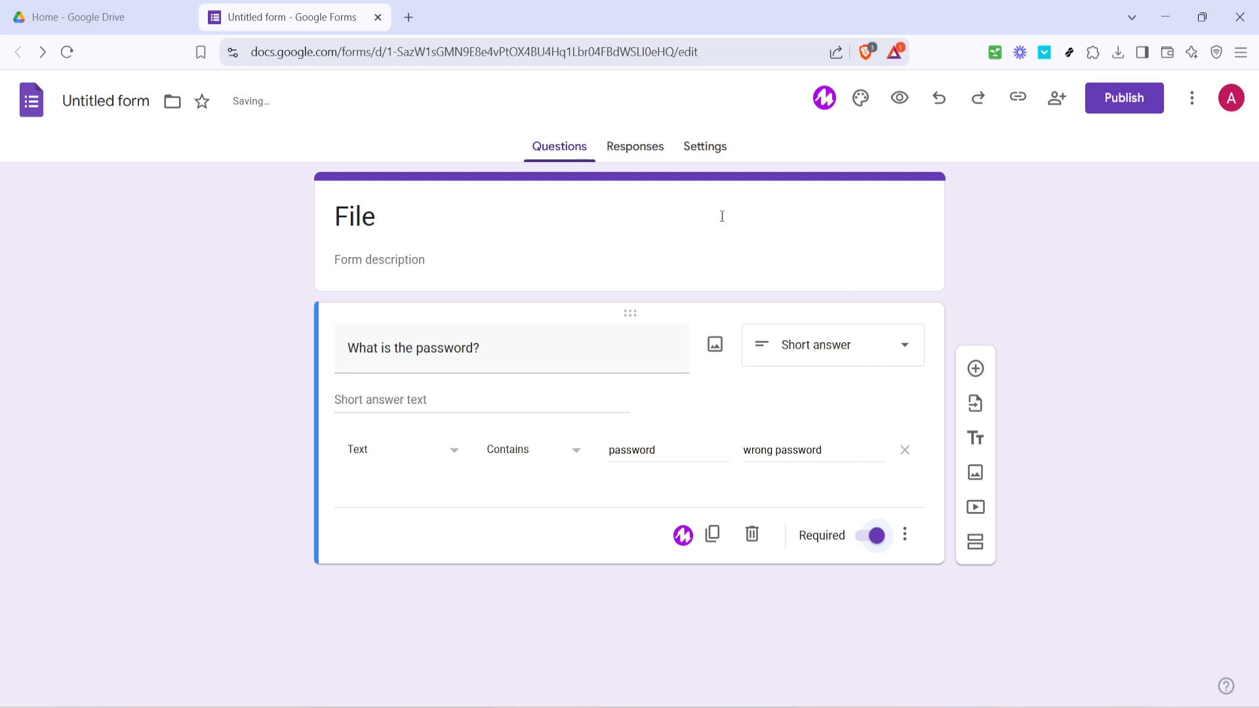
{"action": "left_click", "coordinate": [704, 145]}
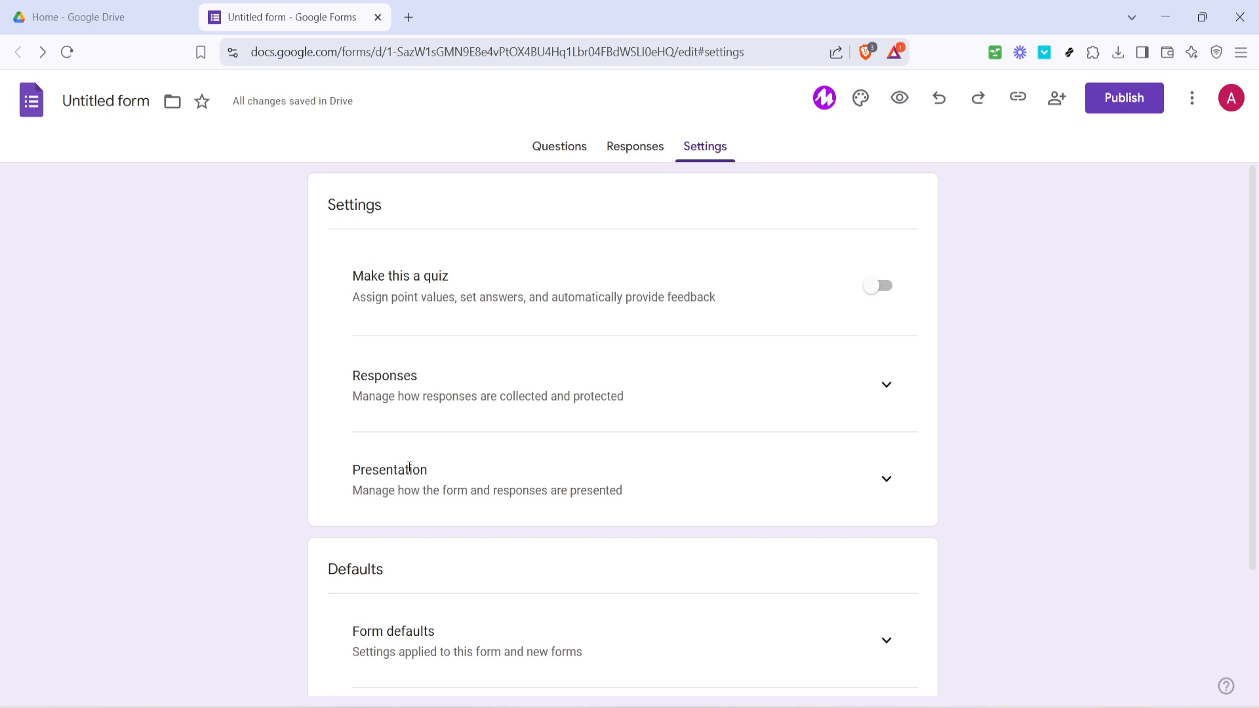
Start editing the confirmation message under Presentation, then switch to Google Drive.
{"action": "left_click", "coordinate": [886, 479]}
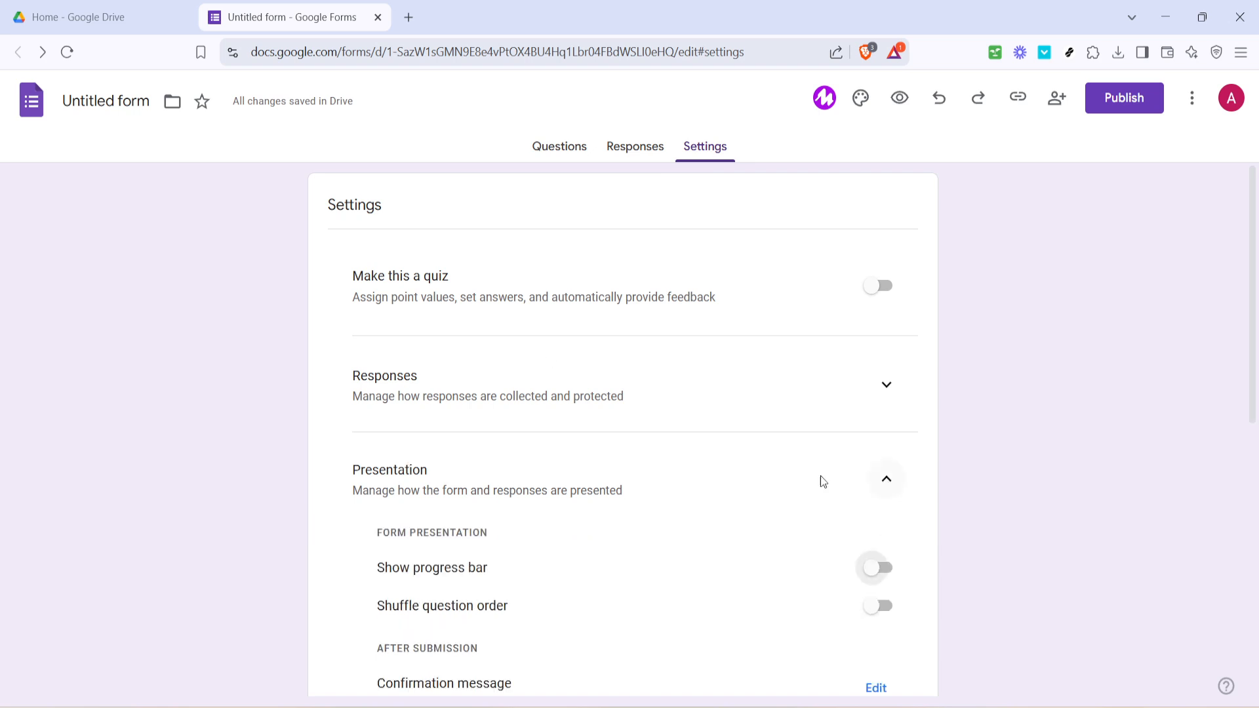
{"action": "scroll", "scroll_direction": "down", "scroll_amount": 3}
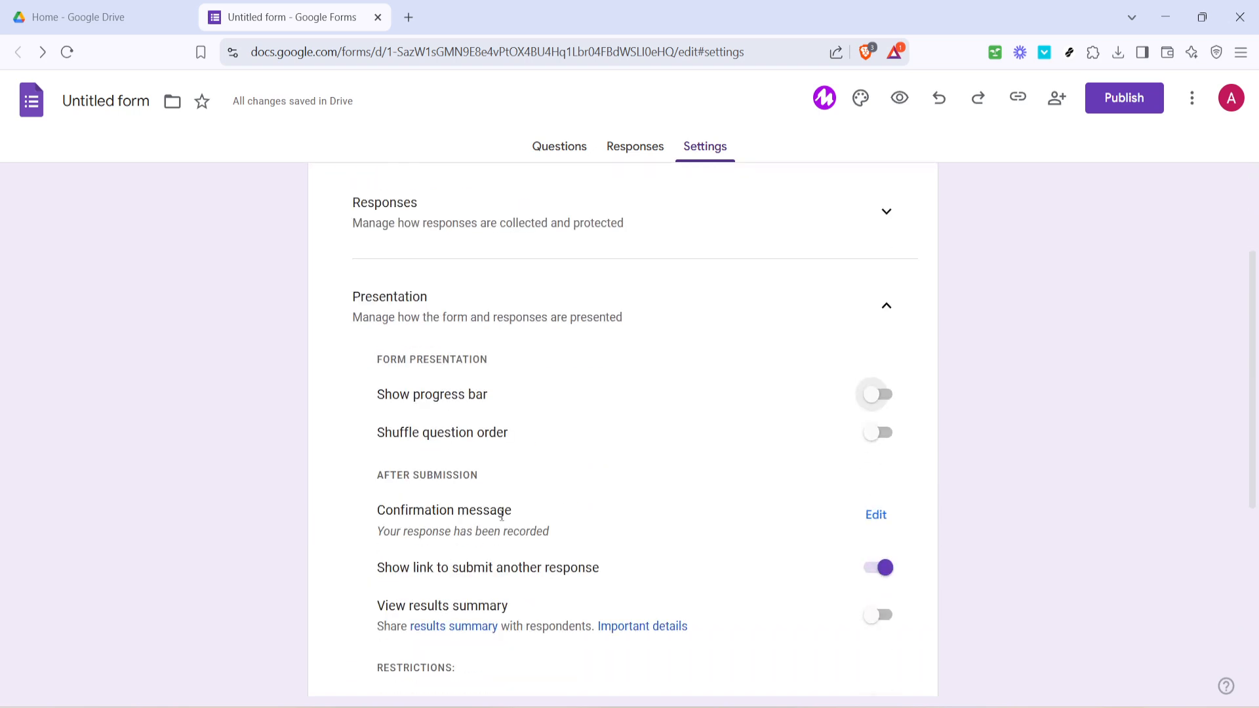
{"action": "left_click", "coordinate": [875, 514]}
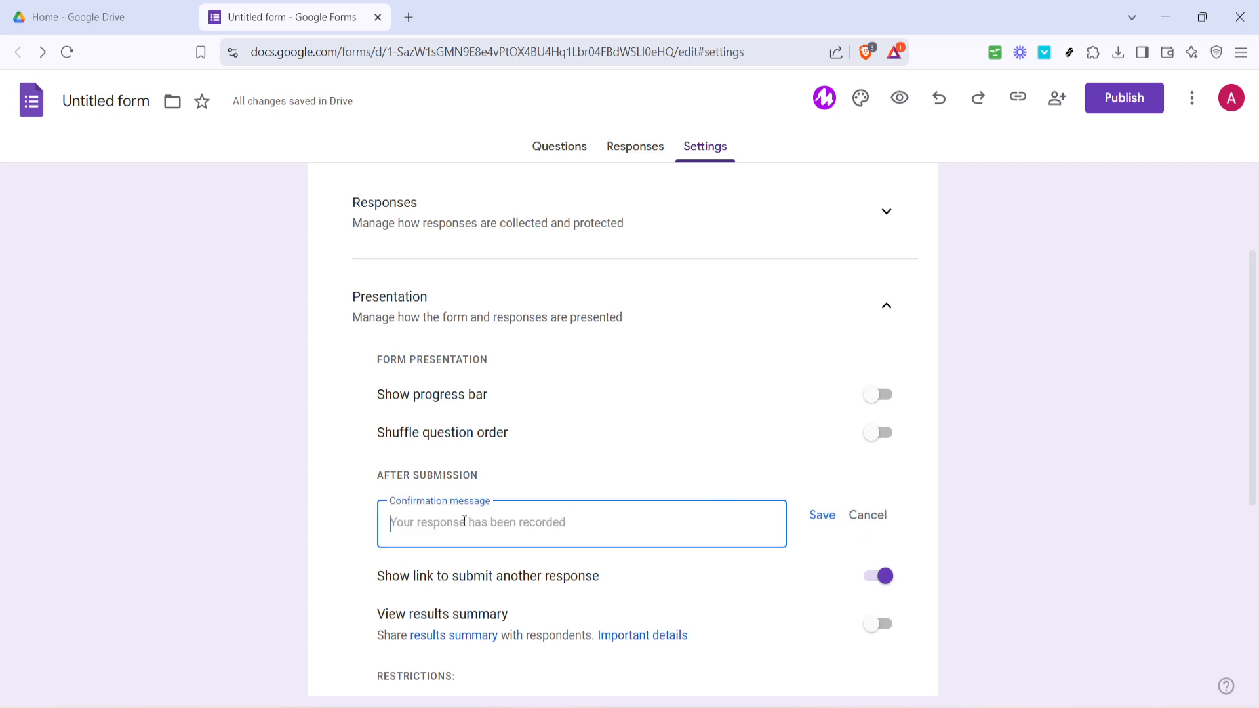
{"action": "left_click", "coordinate": [88, 17]}
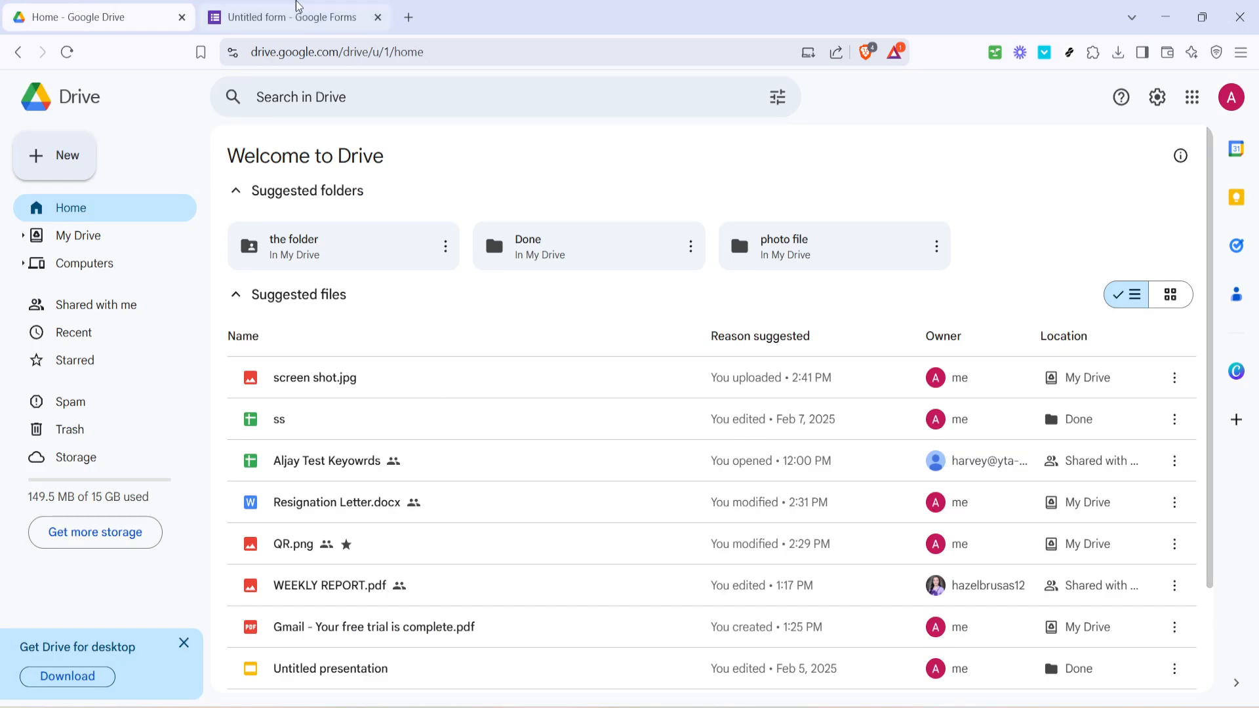
{"action": "mouse_move", "coordinate": [503, 327]}
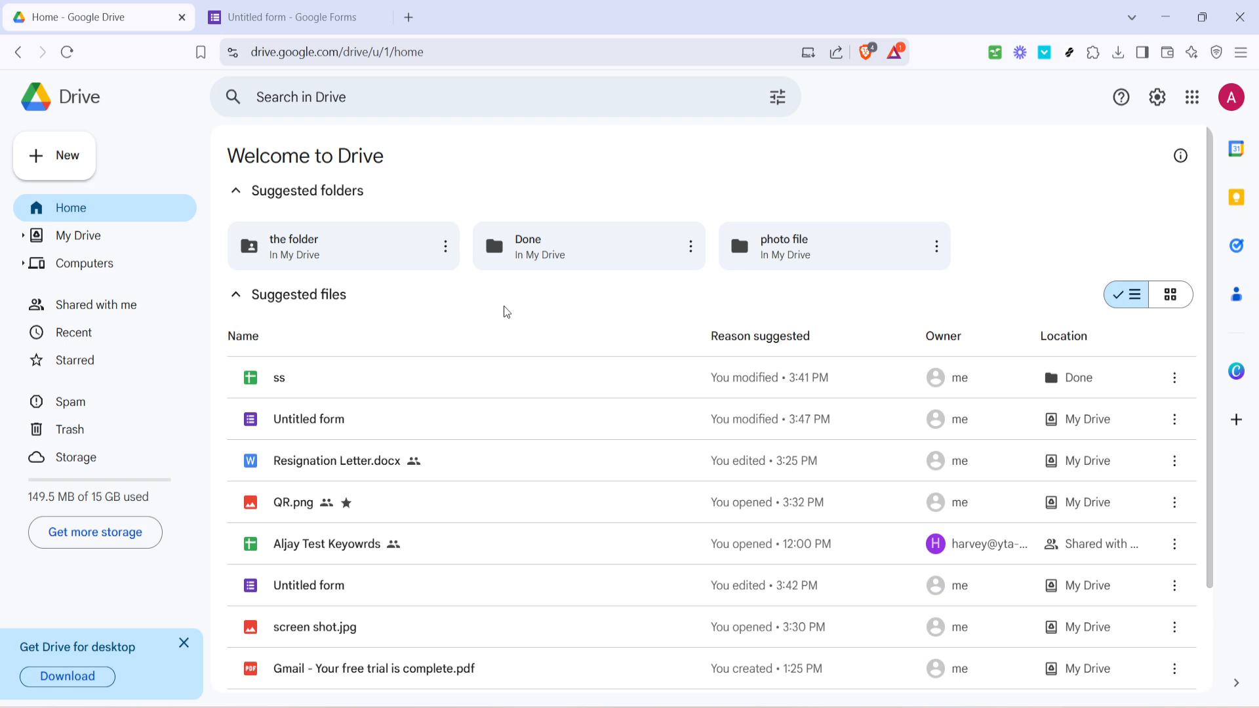
{"action": "mouse_move", "coordinate": [463, 334]}
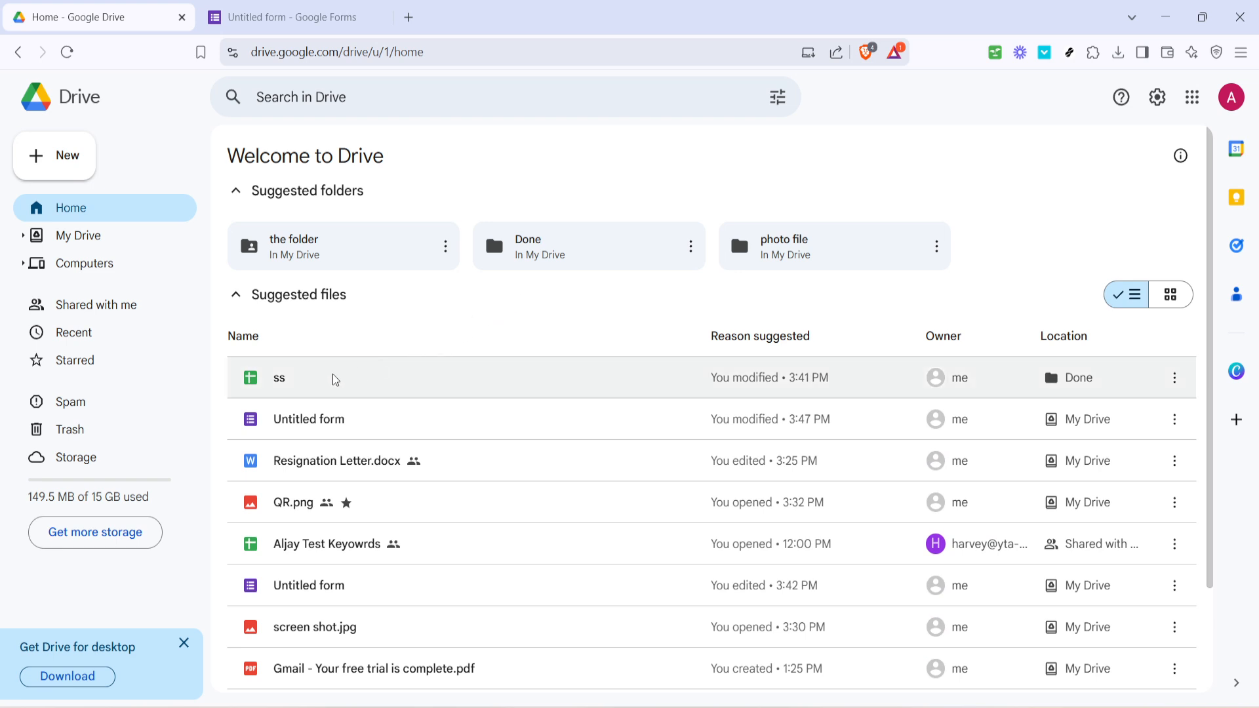
Select the 'ss' spreadsheet in Drive's suggested files.
{"action": "left_click", "coordinate": [278, 378]}
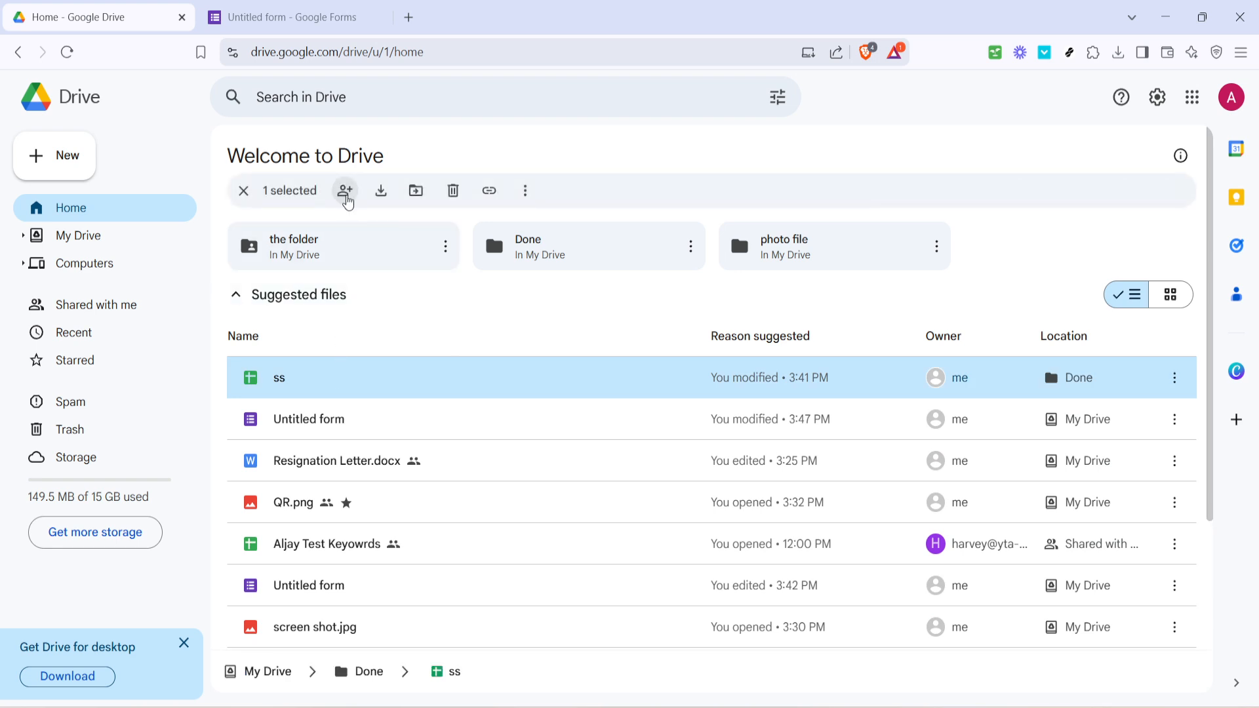
Share 'ss' with Anyone with the link and copy its link.
{"action": "left_click", "coordinate": [345, 190]}
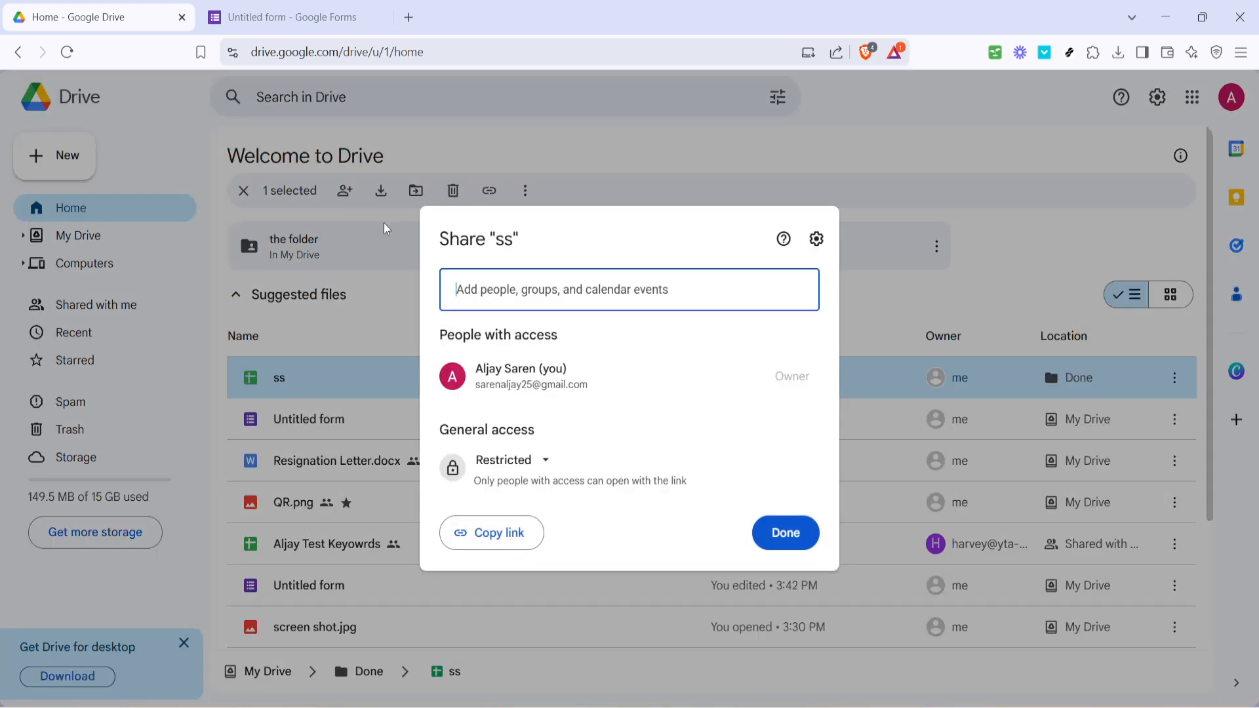
{"action": "left_click", "coordinate": [512, 459]}
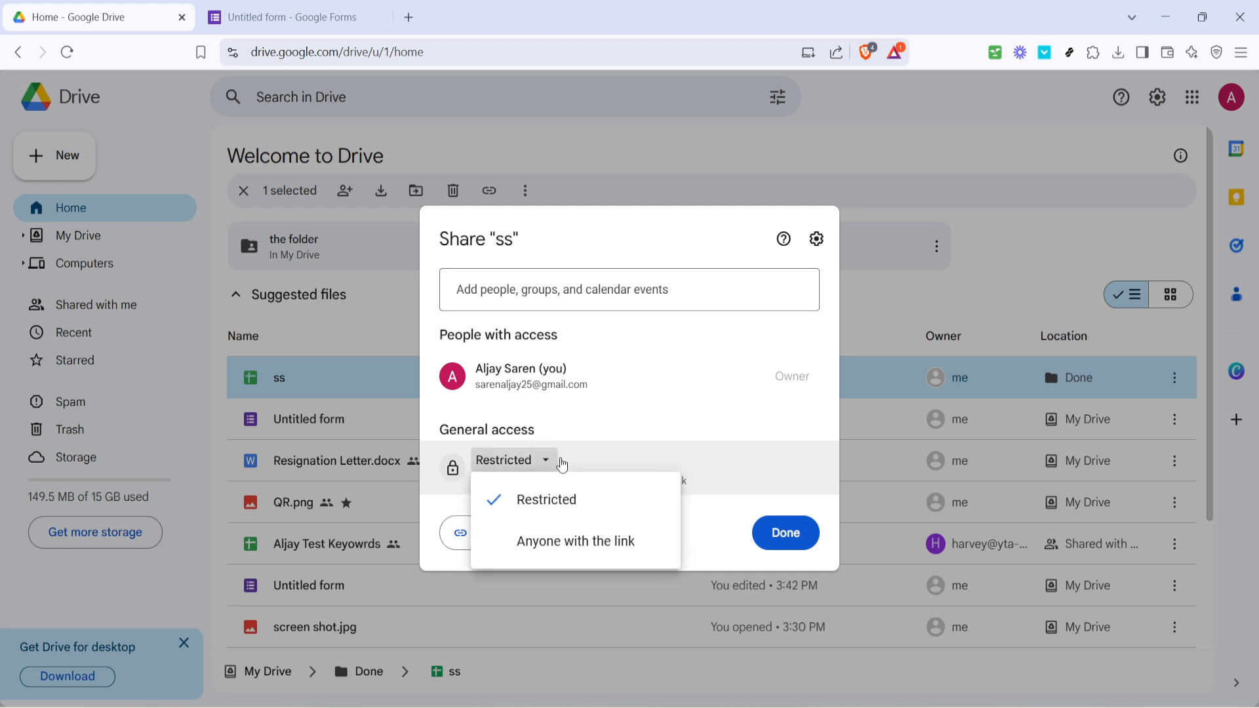
{"action": "left_click", "coordinate": [575, 541]}
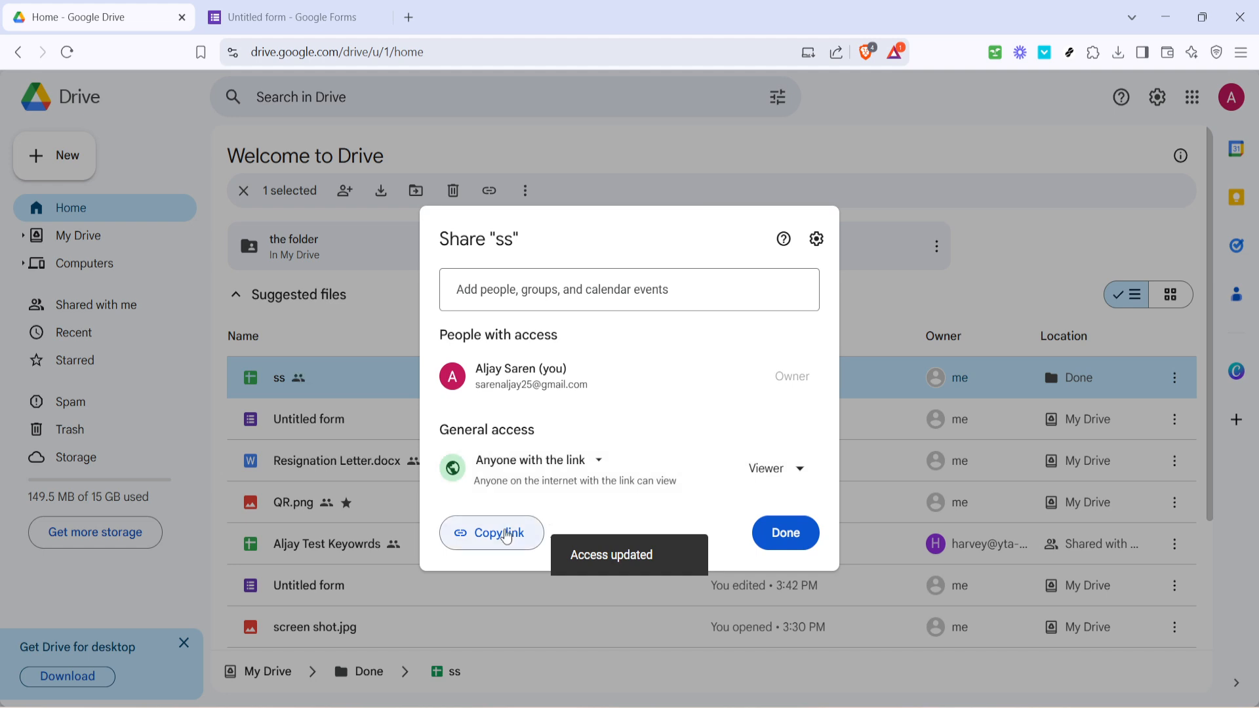
{"action": "left_click", "coordinate": [490, 532]}
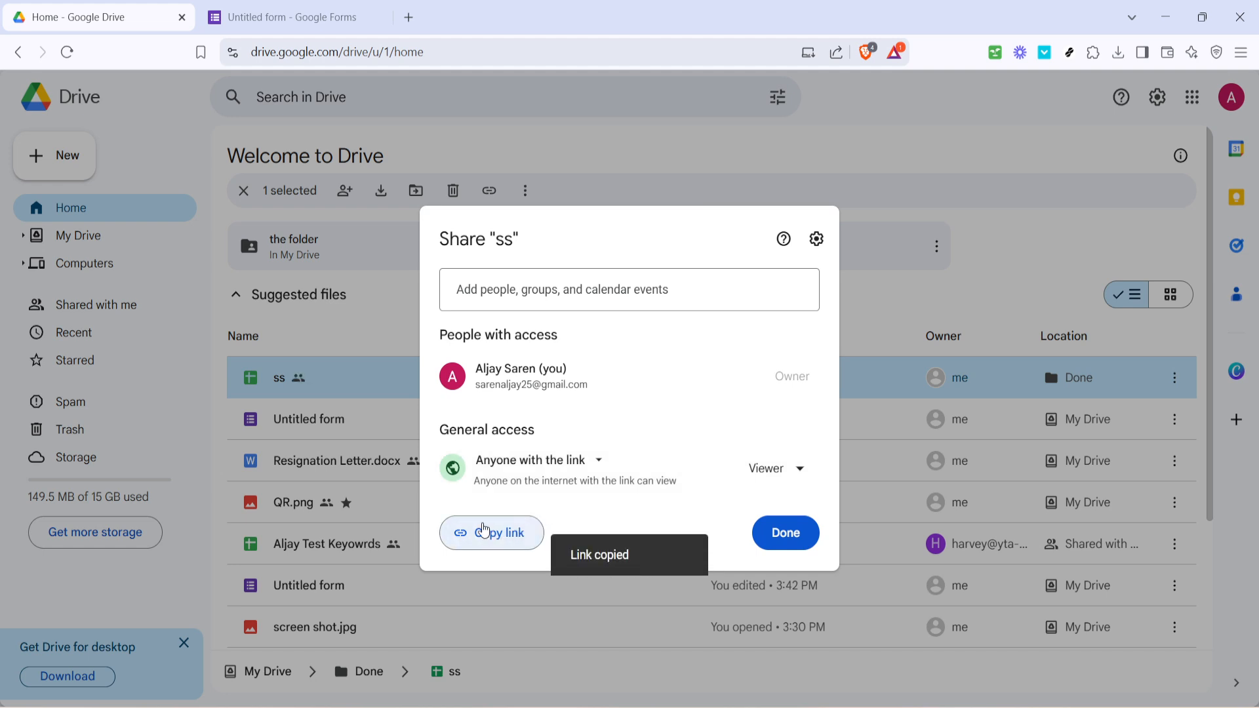
Paste the spreadsheet's share link into the form's confirmation message.
{"action": "left_click", "coordinate": [288, 17]}
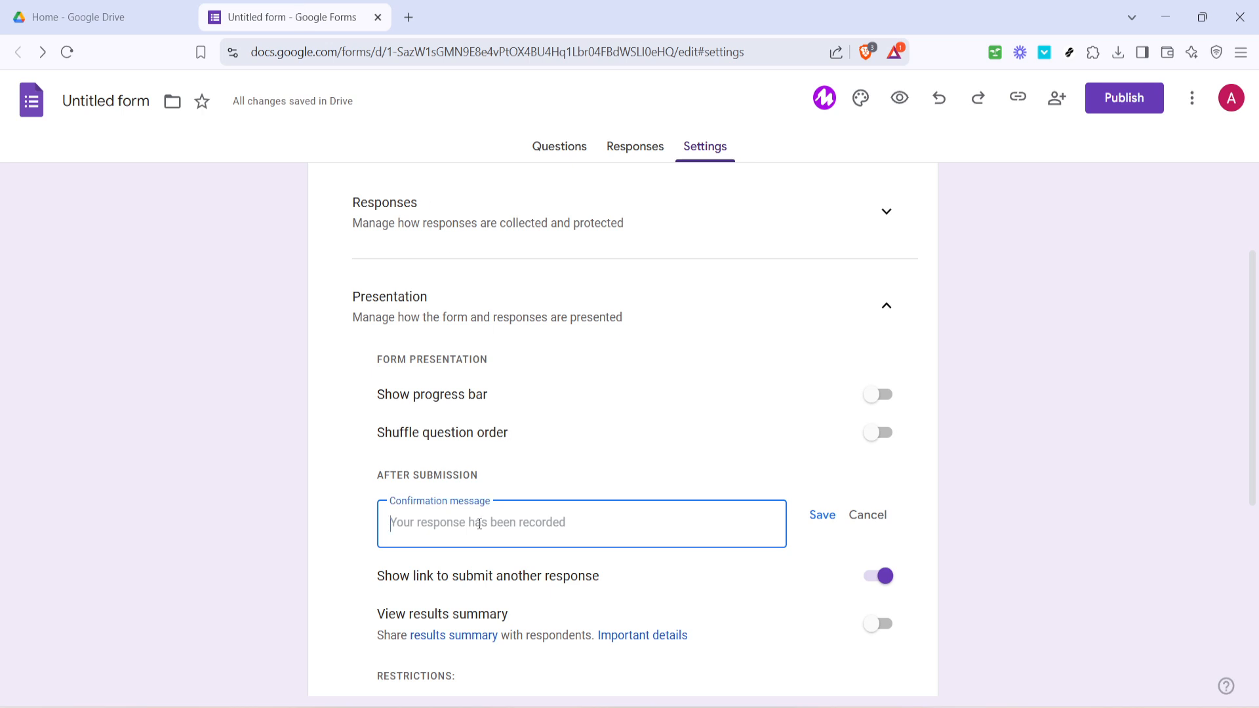
{"action": "type", "text": "https://docs.google.com/spreadsheets/d/1YPVS3WDJI3f0pqguAqlhuXtZ99f9hUEo9ilbXHZF3fM/edit?usp=sharing"}
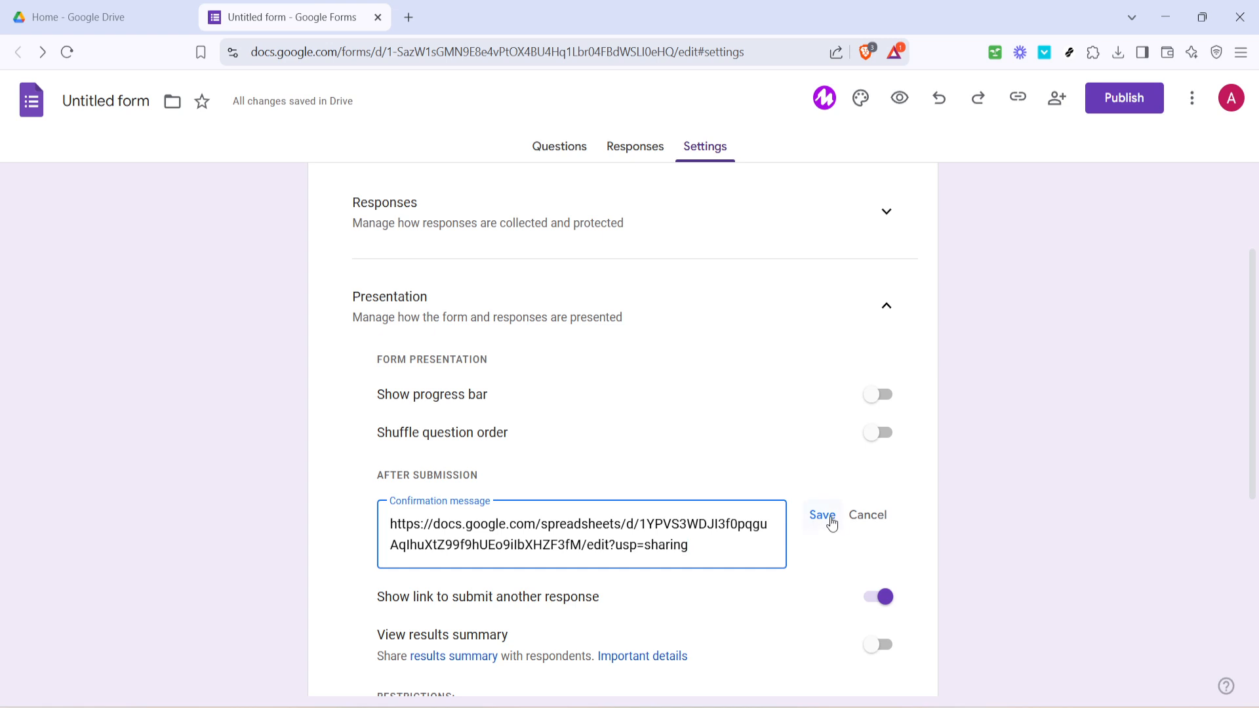
{"action": "mouse_move", "coordinate": [797, 533]}
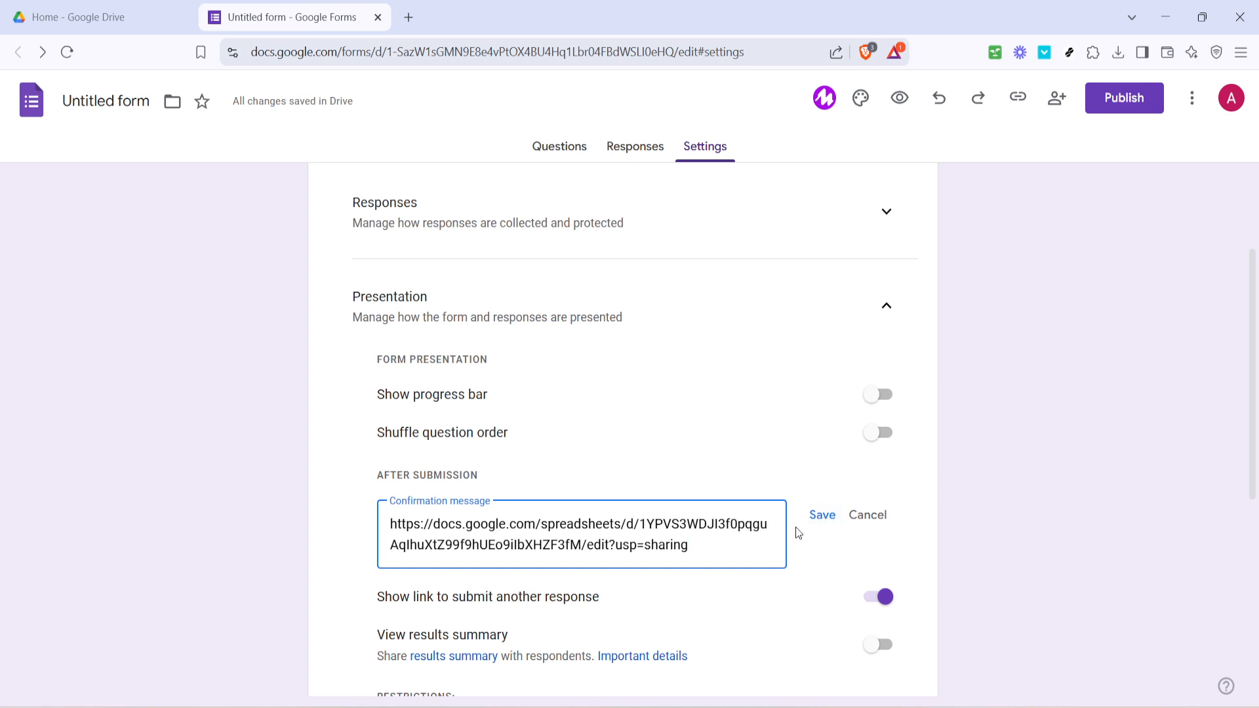
{"action": "mouse_move", "coordinate": [848, 535]}
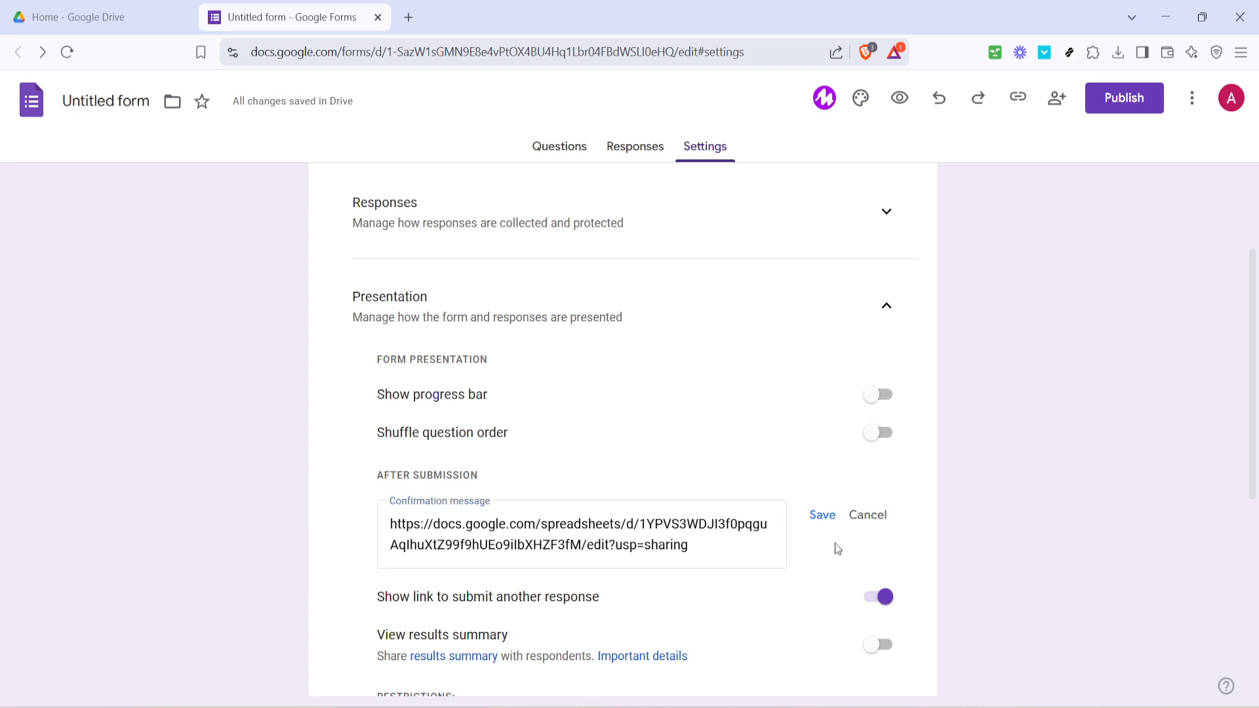
{"action": "mouse_move", "coordinate": [838, 529]}
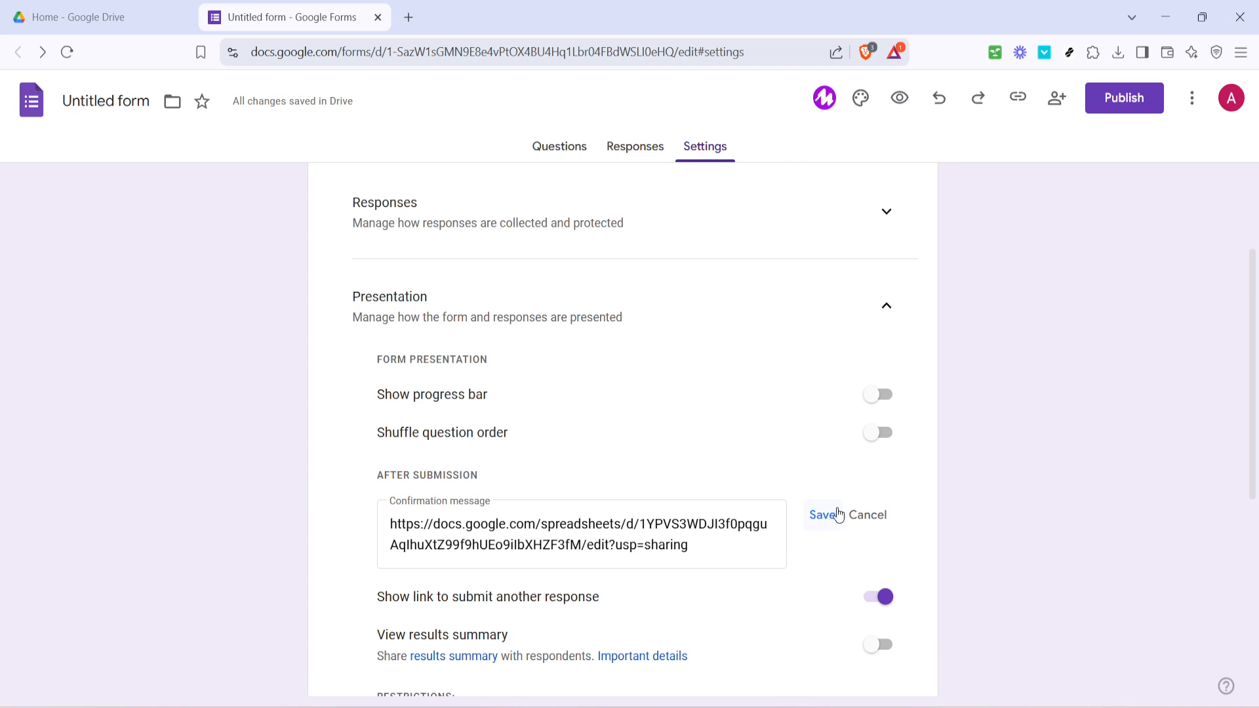
{"action": "mouse_move", "coordinate": [839, 502]}
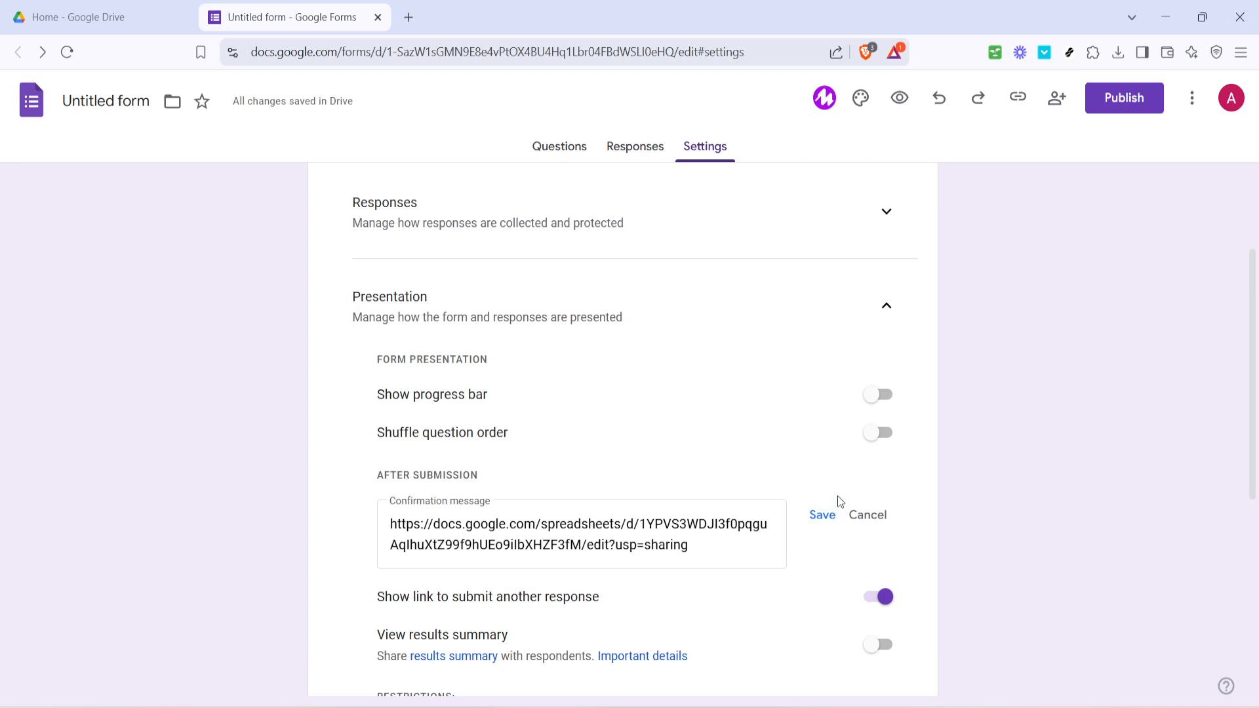
{"action": "mouse_move", "coordinate": [852, 487]}
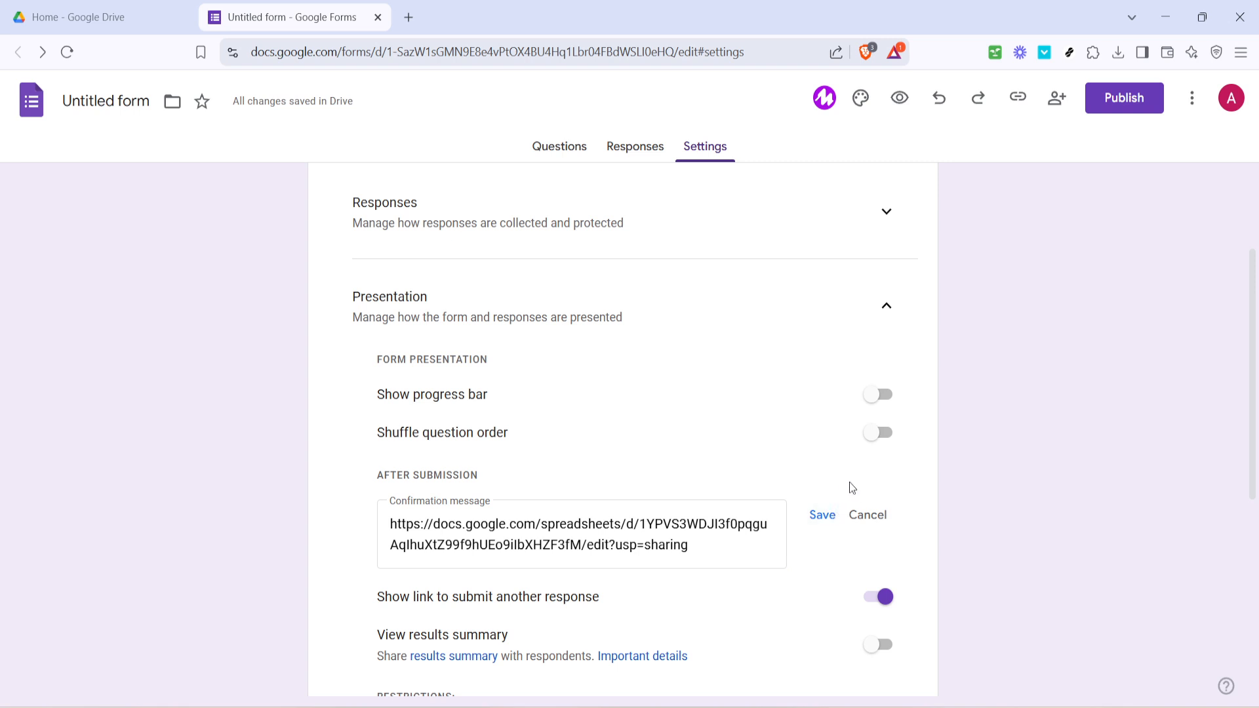
{"action": "mouse_move", "coordinate": [856, 480]}
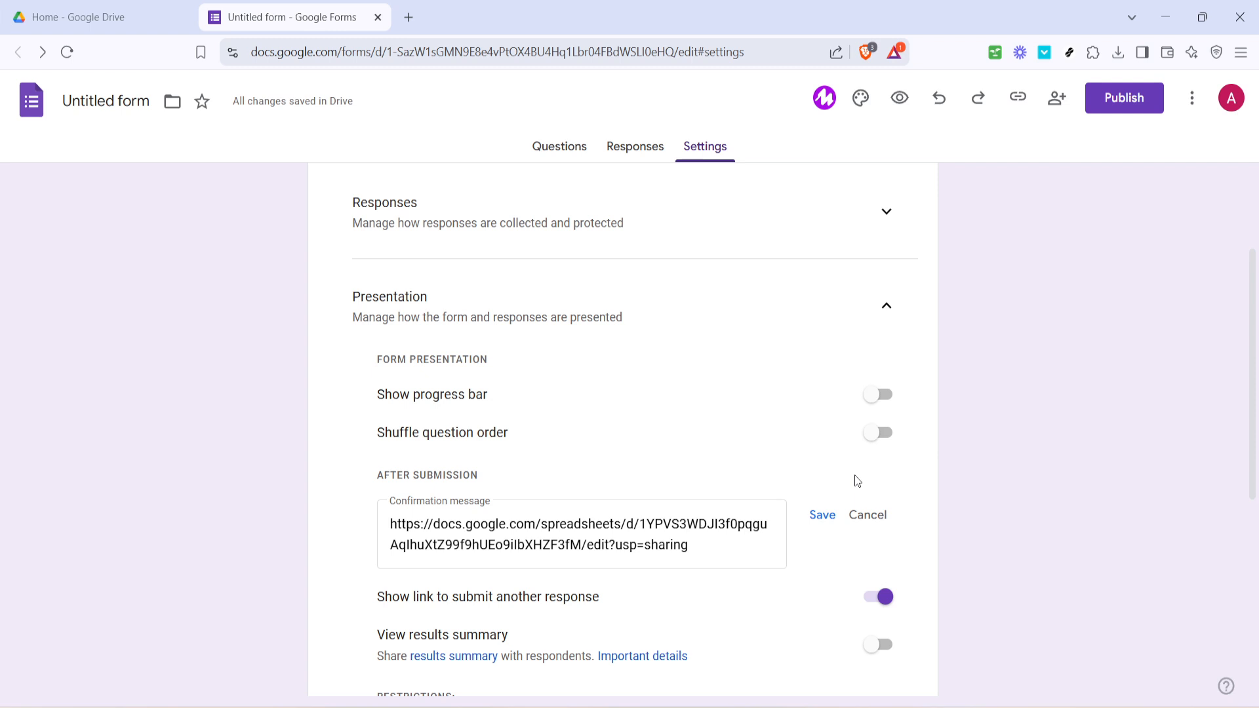